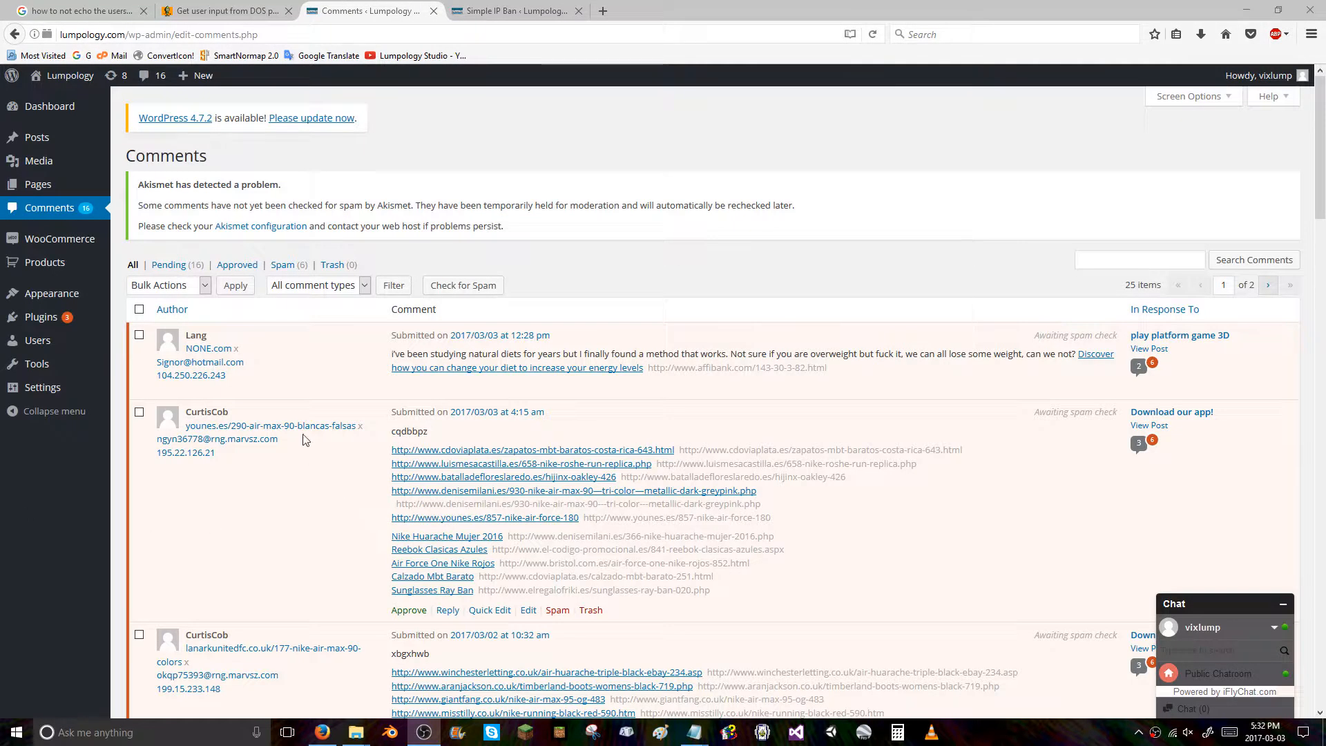
{"action": "mouse_move", "coordinate": [344, 395]}
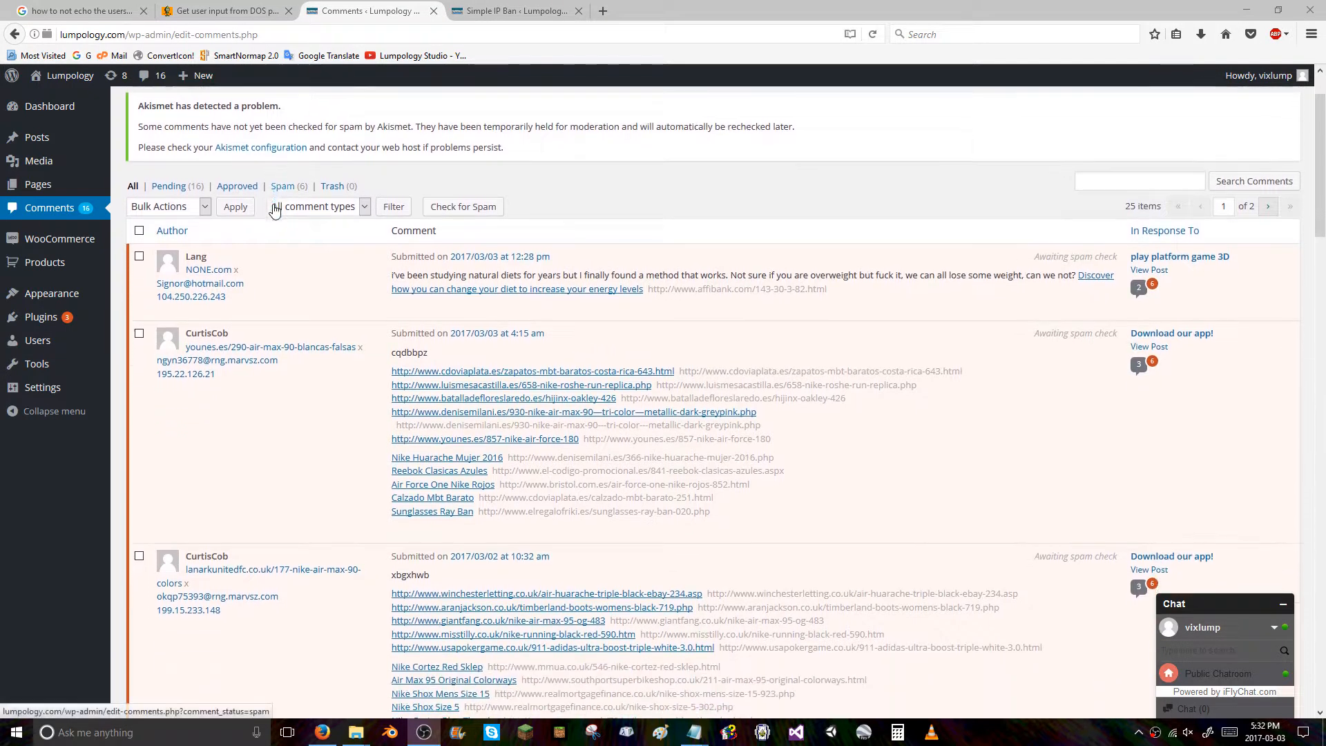
{"action": "mouse_move", "coordinate": [291, 298]}
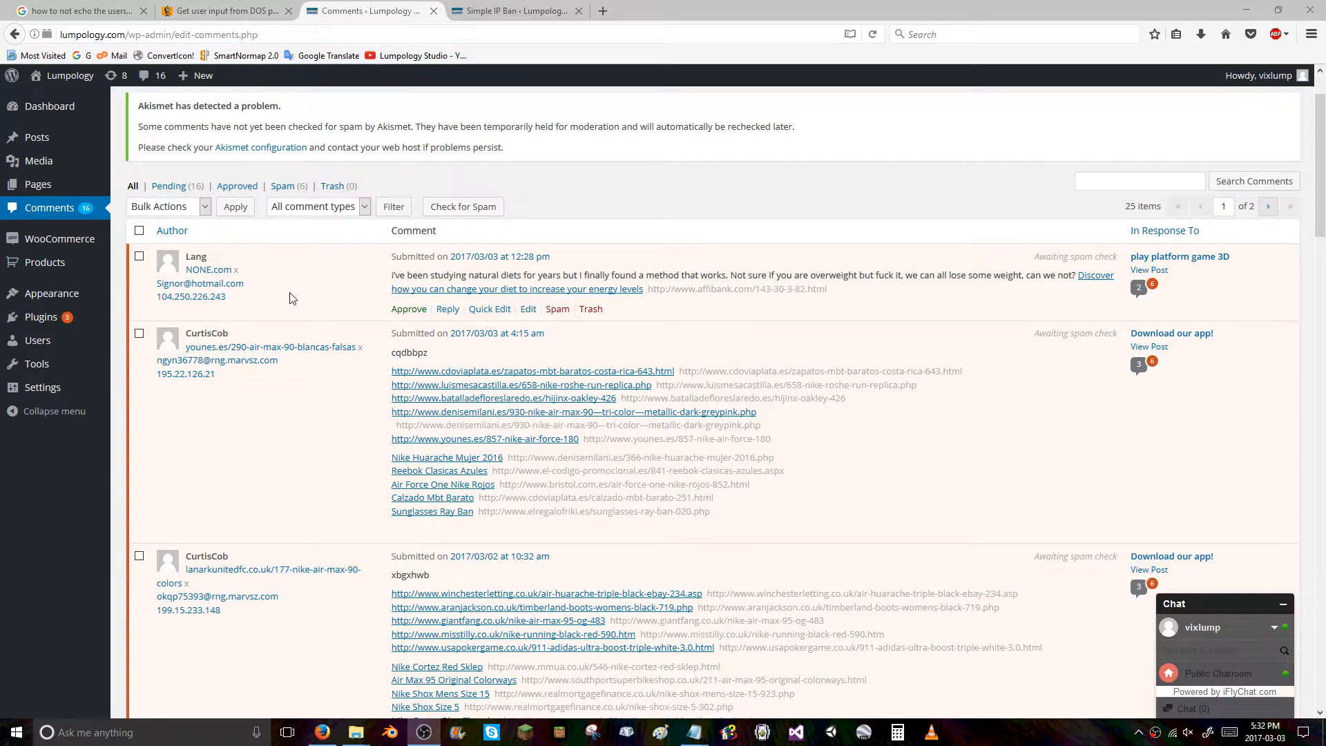
{"action": "mouse_move", "coordinate": [259, 307]}
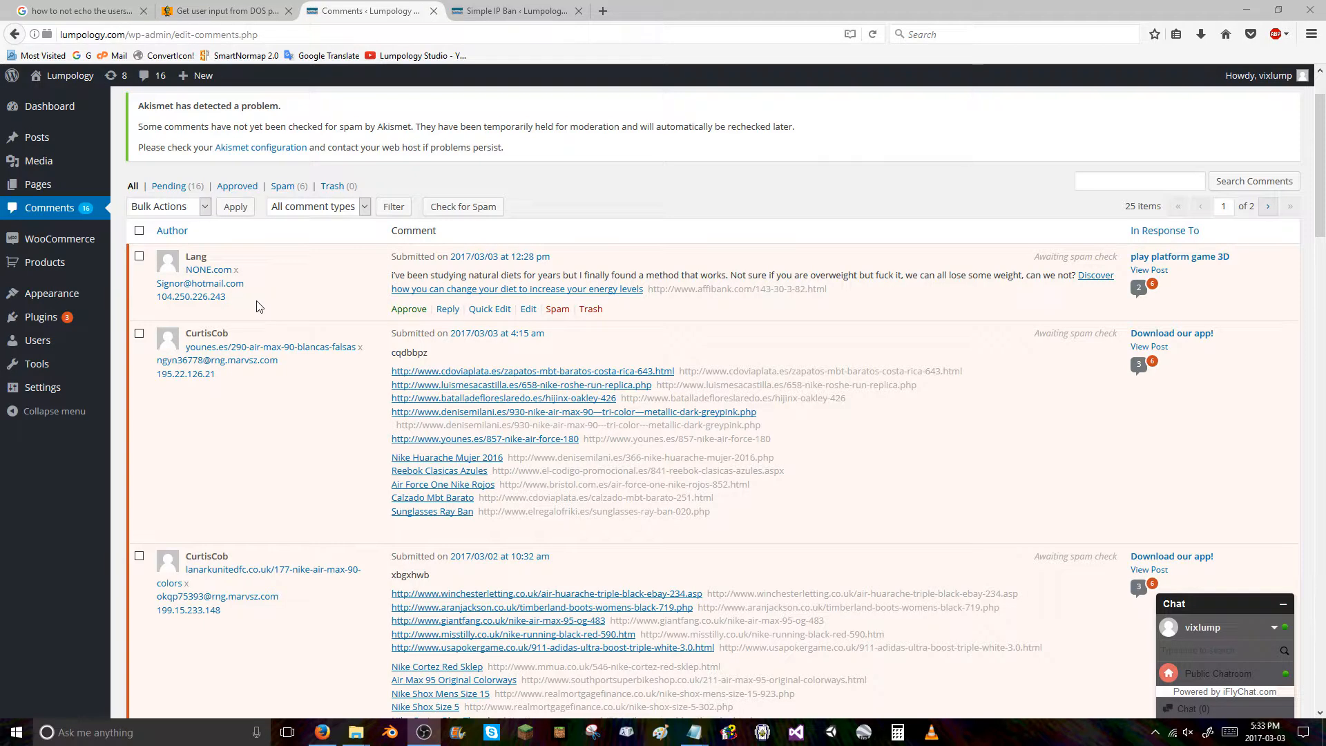
{"action": "mouse_move", "coordinate": [271, 309]}
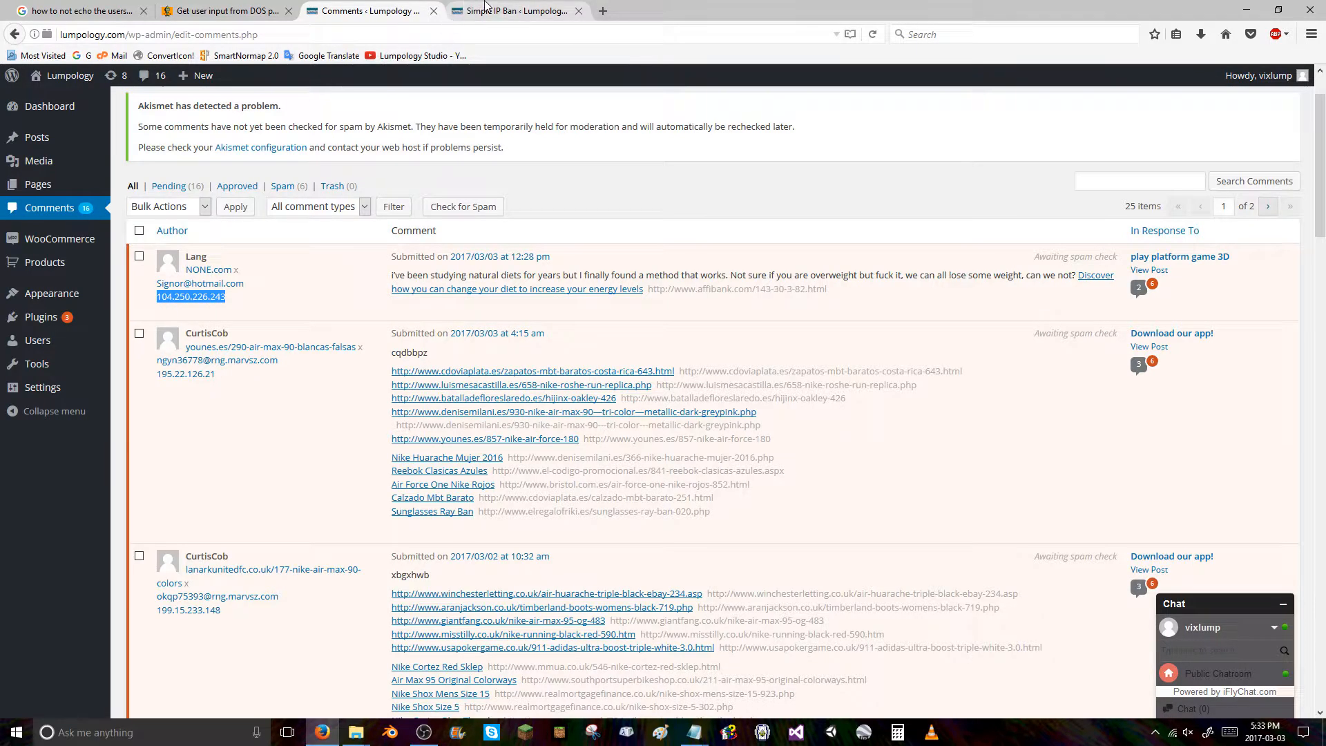
{"action": "left_click", "coordinate": [510, 11]}
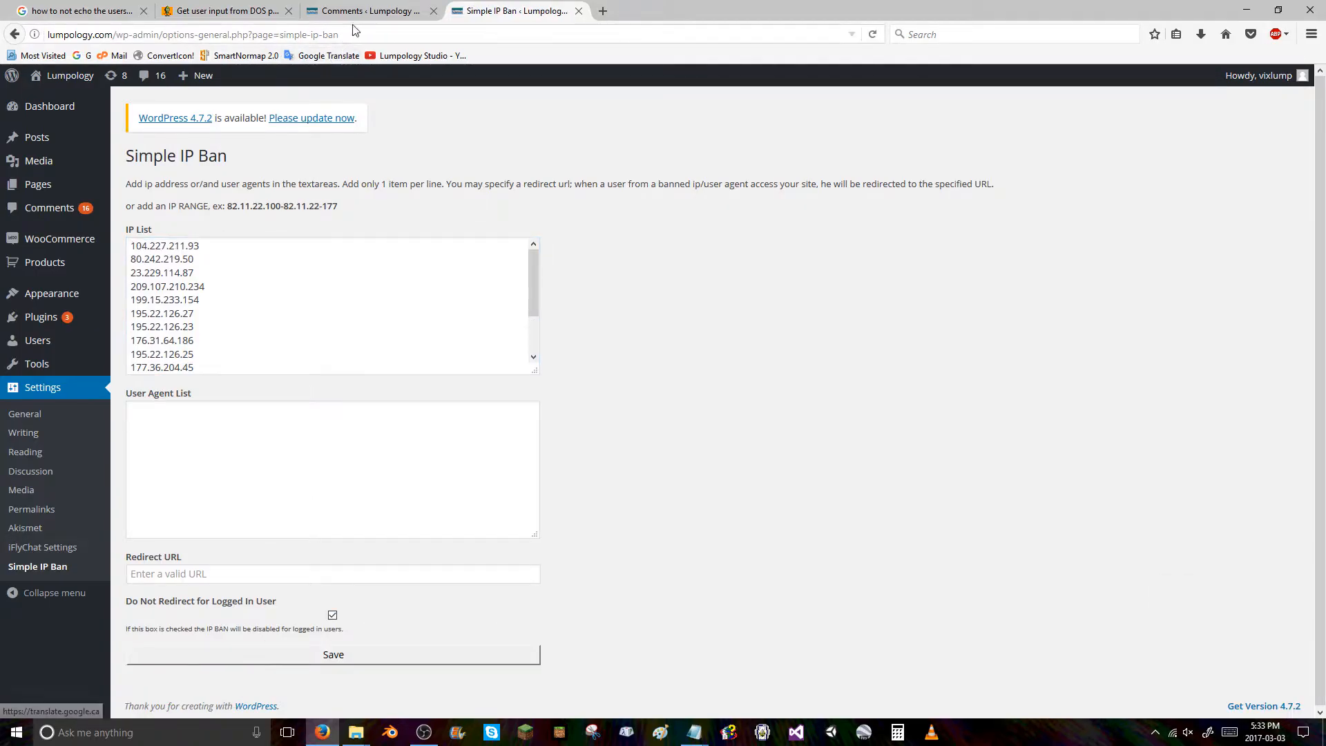
{"action": "left_click", "coordinate": [374, 11]}
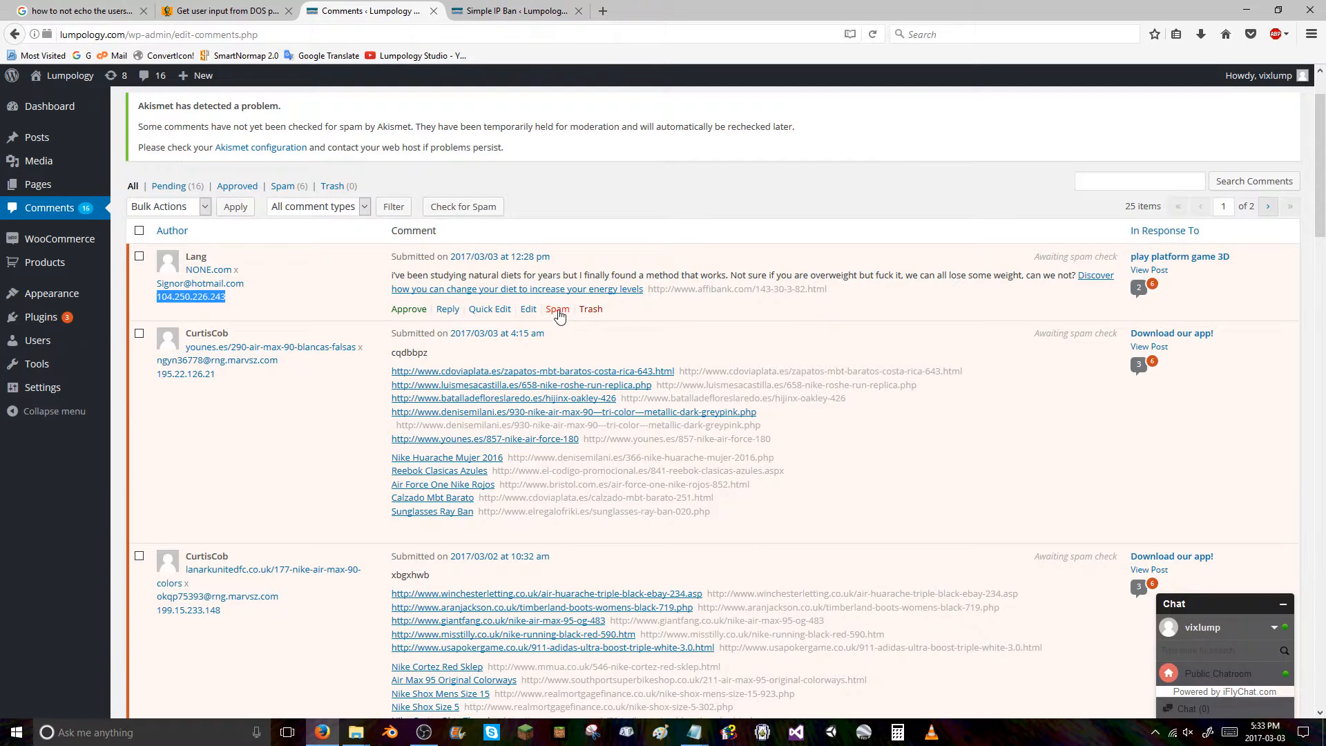
{"action": "left_click", "coordinate": [557, 310]}
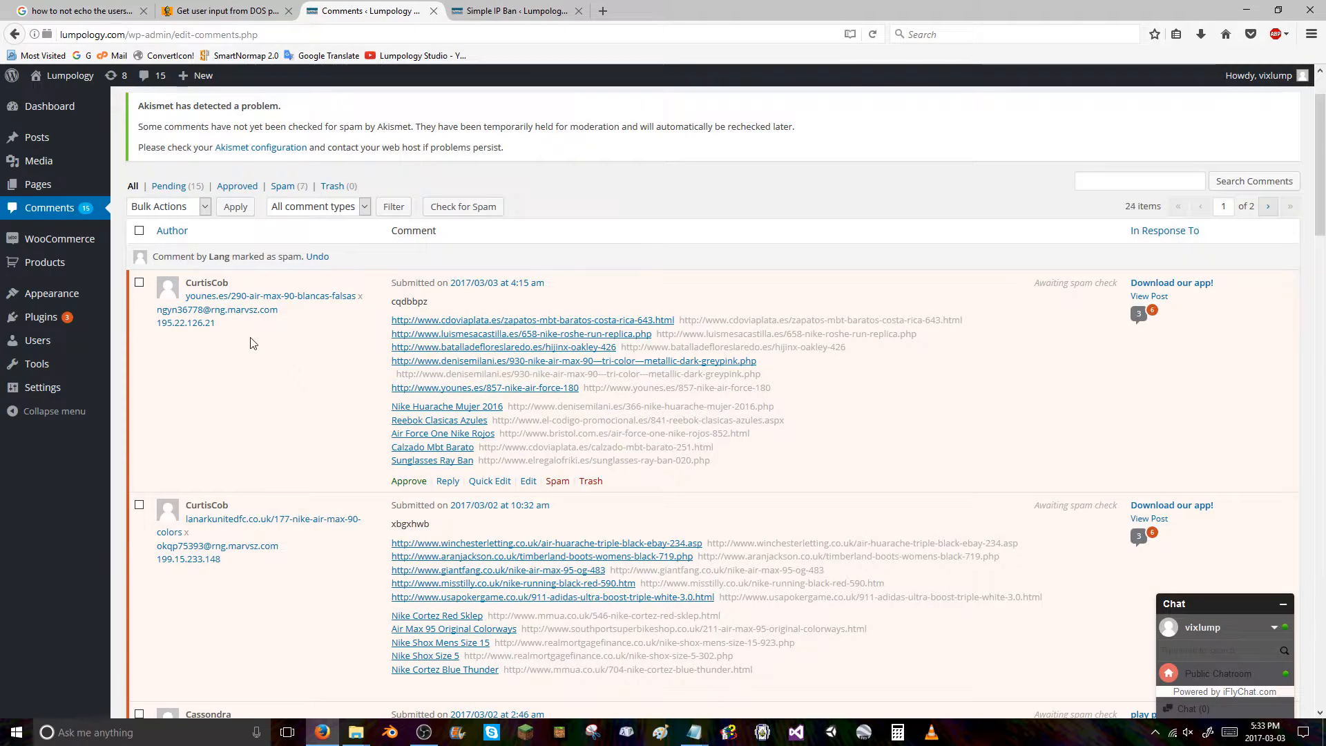
{"action": "double_click", "coordinate": [185, 323]}
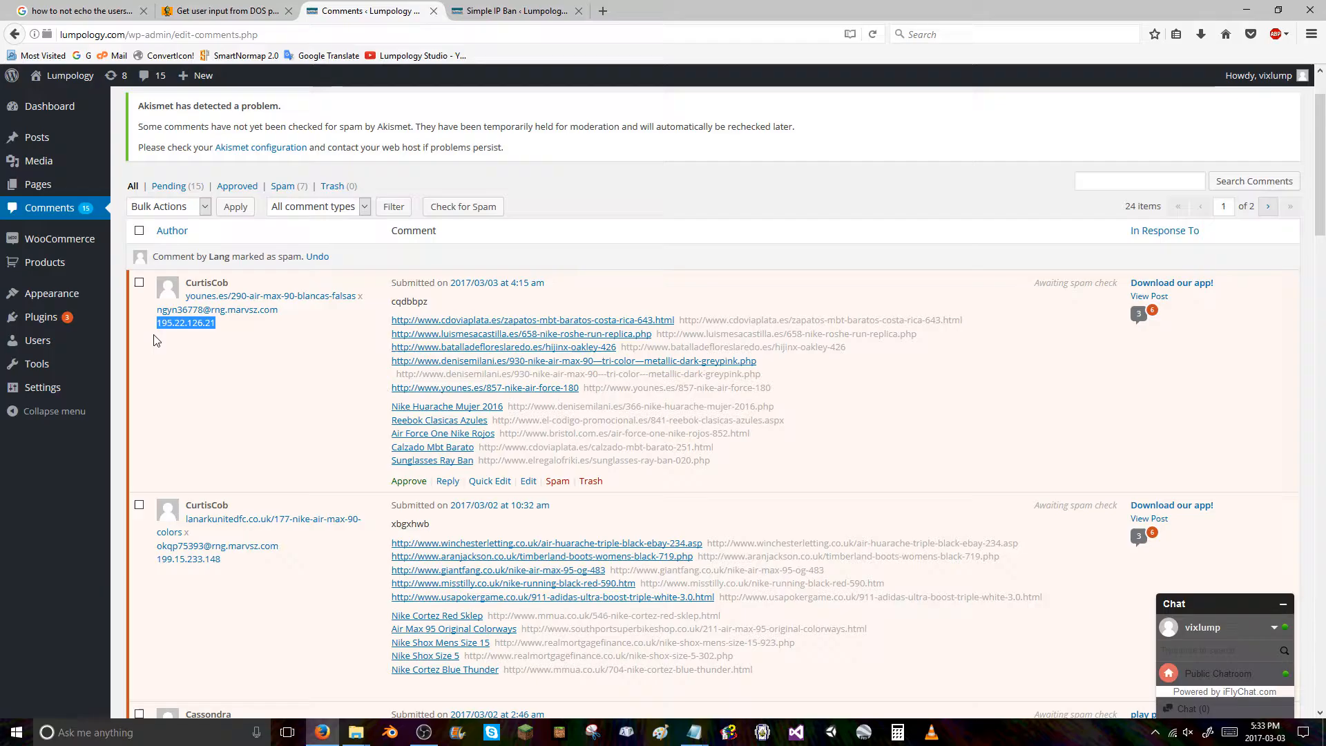
{"action": "mouse_move", "coordinate": [558, 480]}
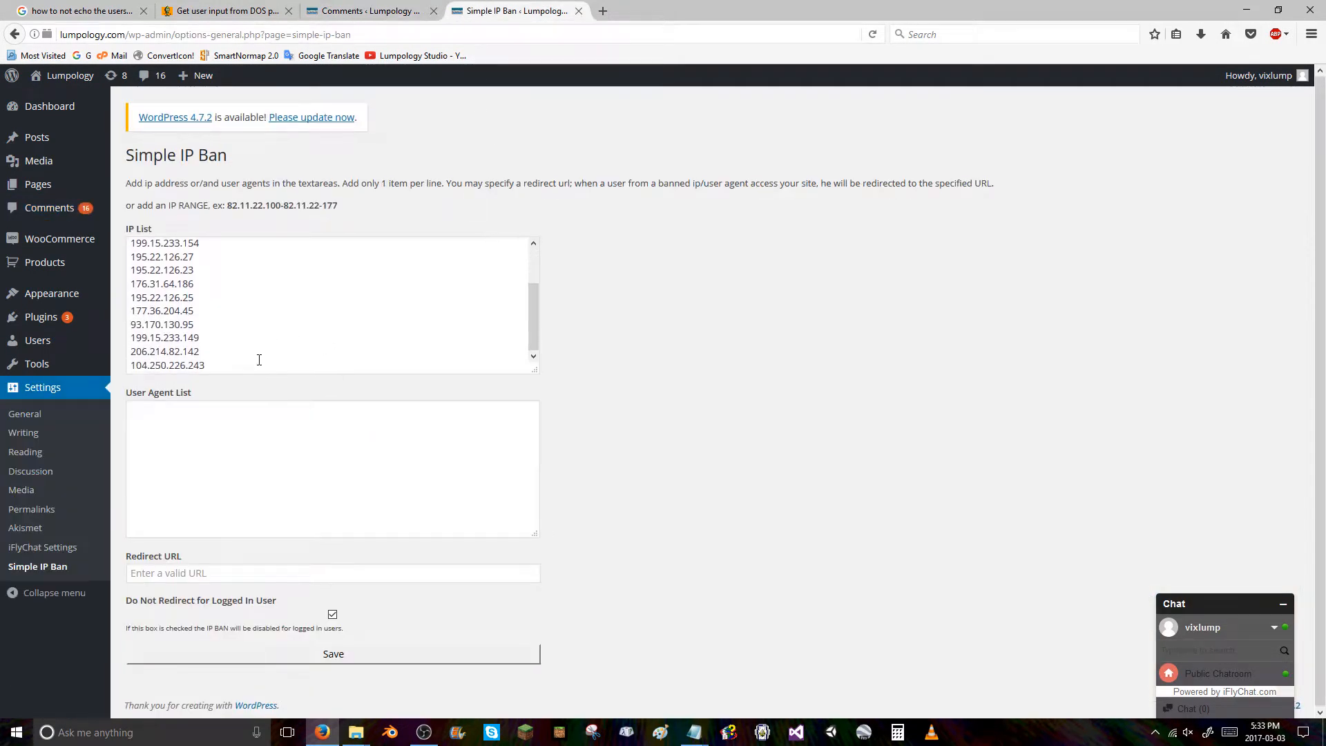
{"action": "type", "text": "195.22.126.21"}
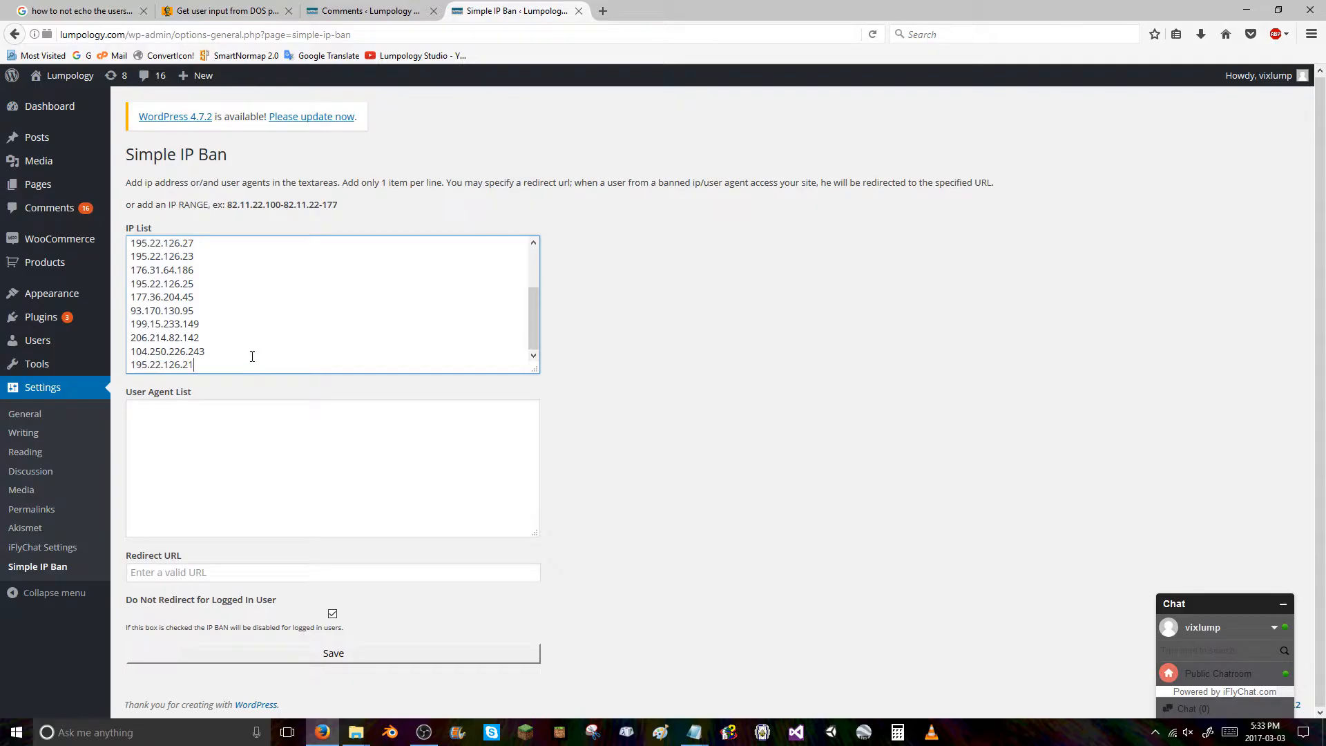
{"action": "left_click", "coordinate": [367, 11]}
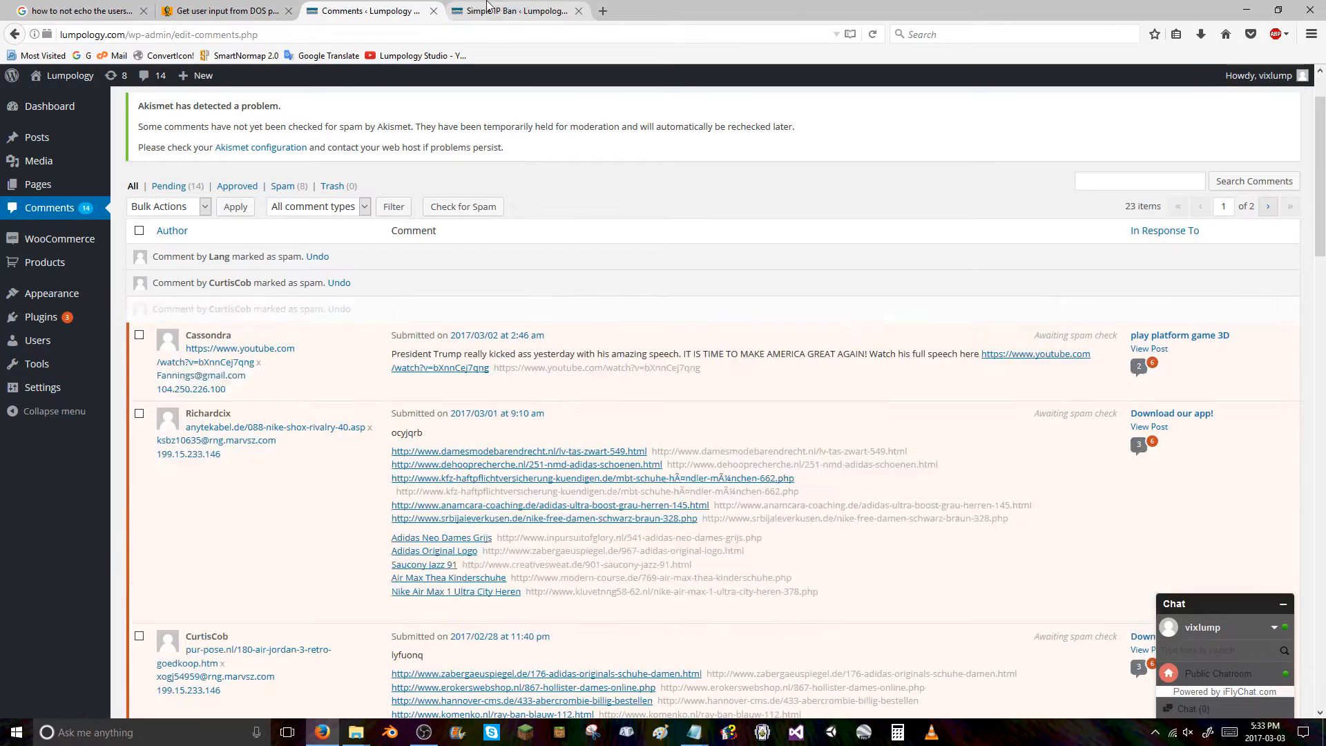
{"action": "left_click", "coordinate": [515, 11]}
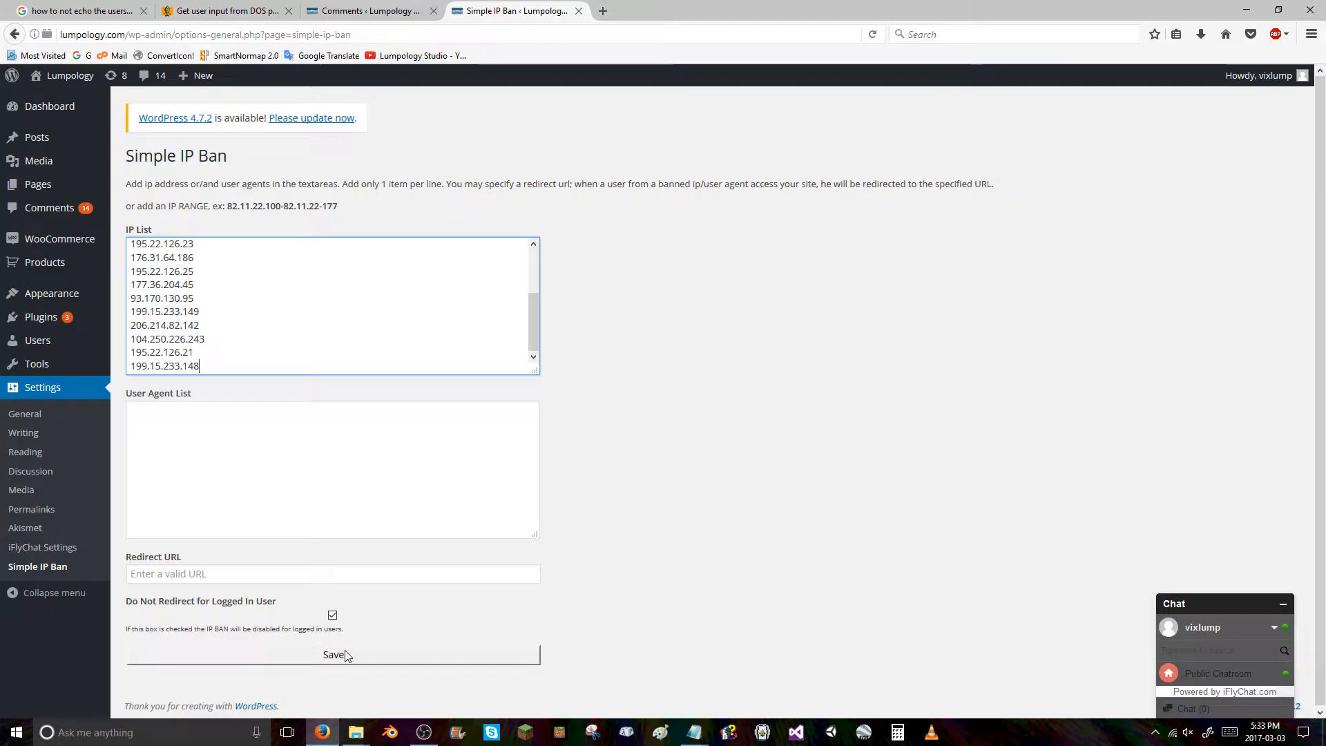
{"action": "left_click", "coordinate": [370, 11]}
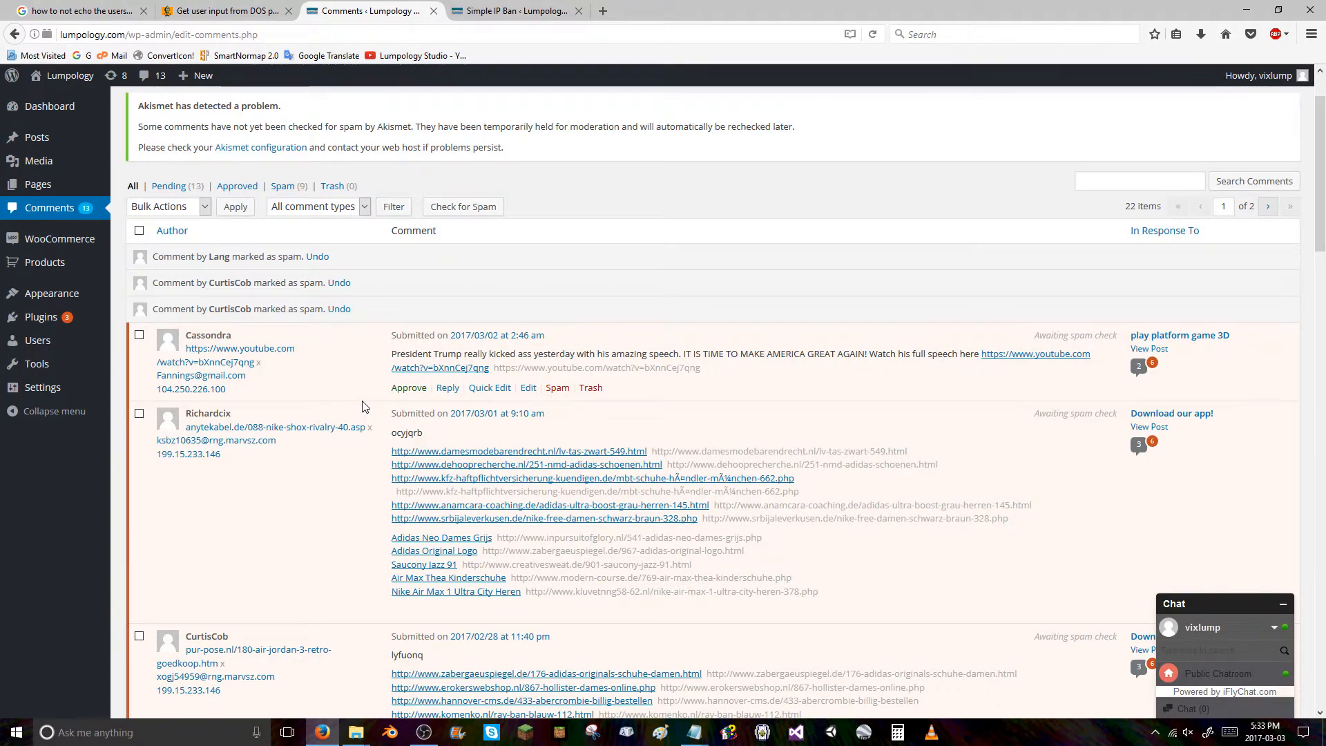
{"action": "mouse_move", "coordinate": [264, 401]}
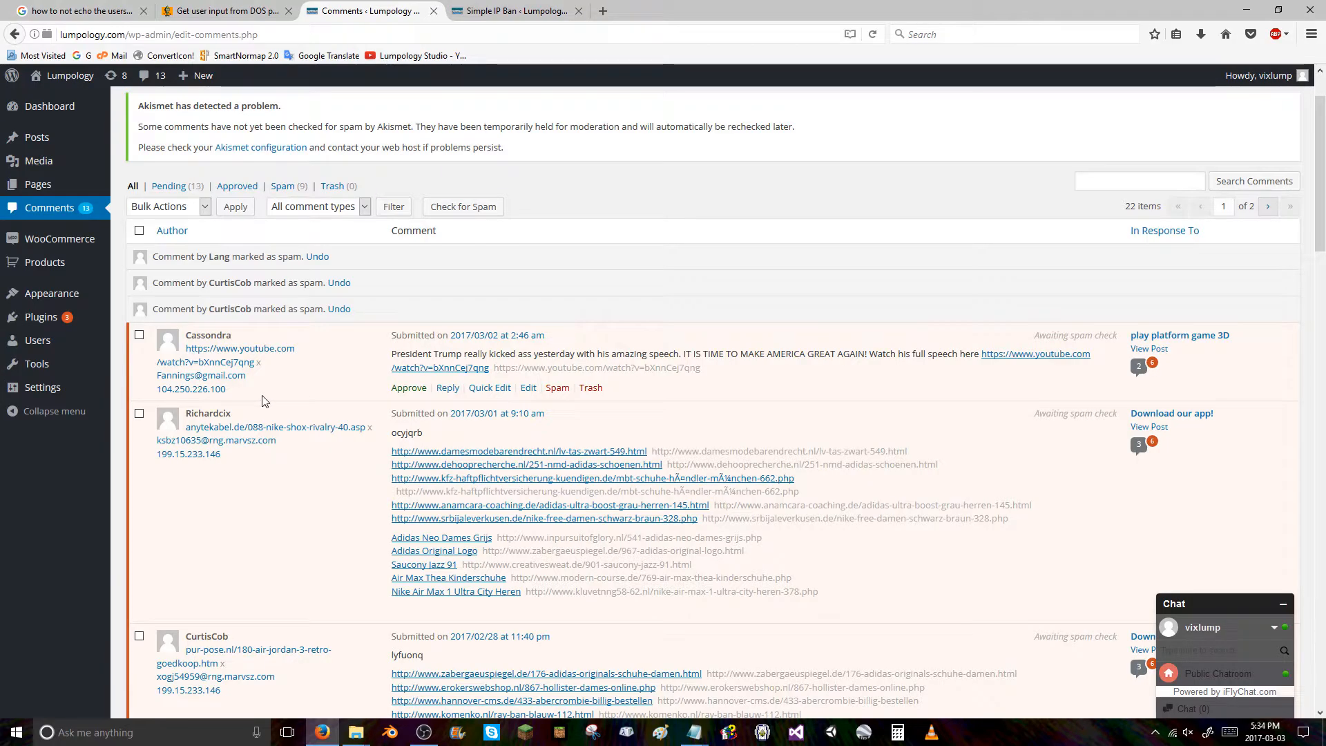
{"action": "mouse_move", "coordinate": [275, 399]}
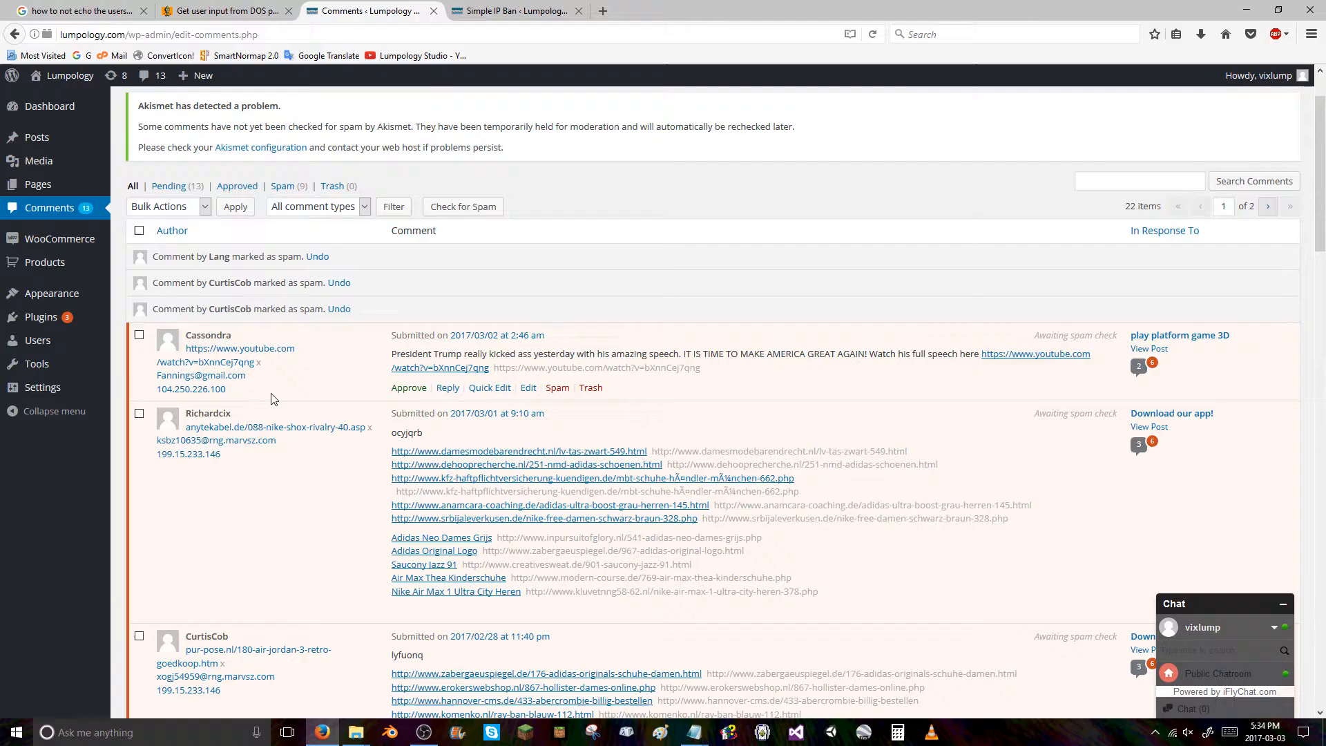
{"action": "double_click", "coordinate": [191, 389]}
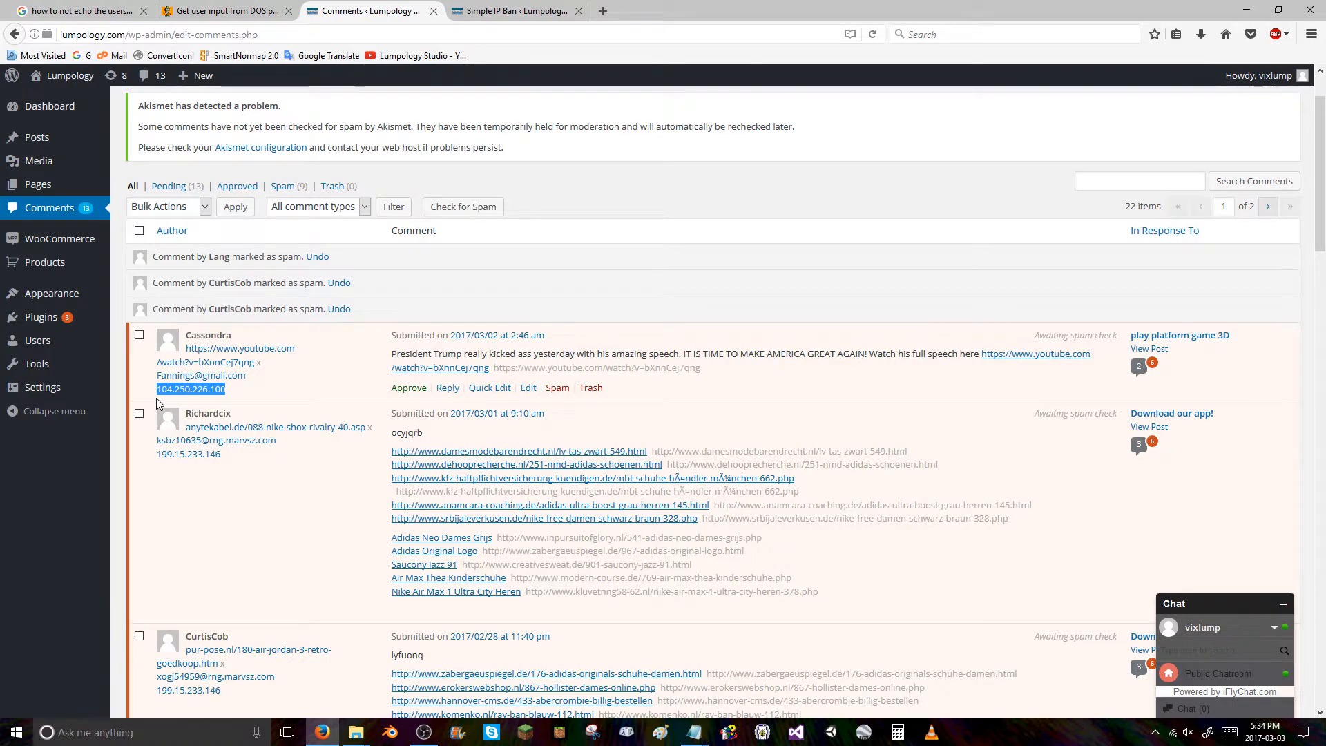
{"action": "mouse_move", "coordinate": [320, 382]}
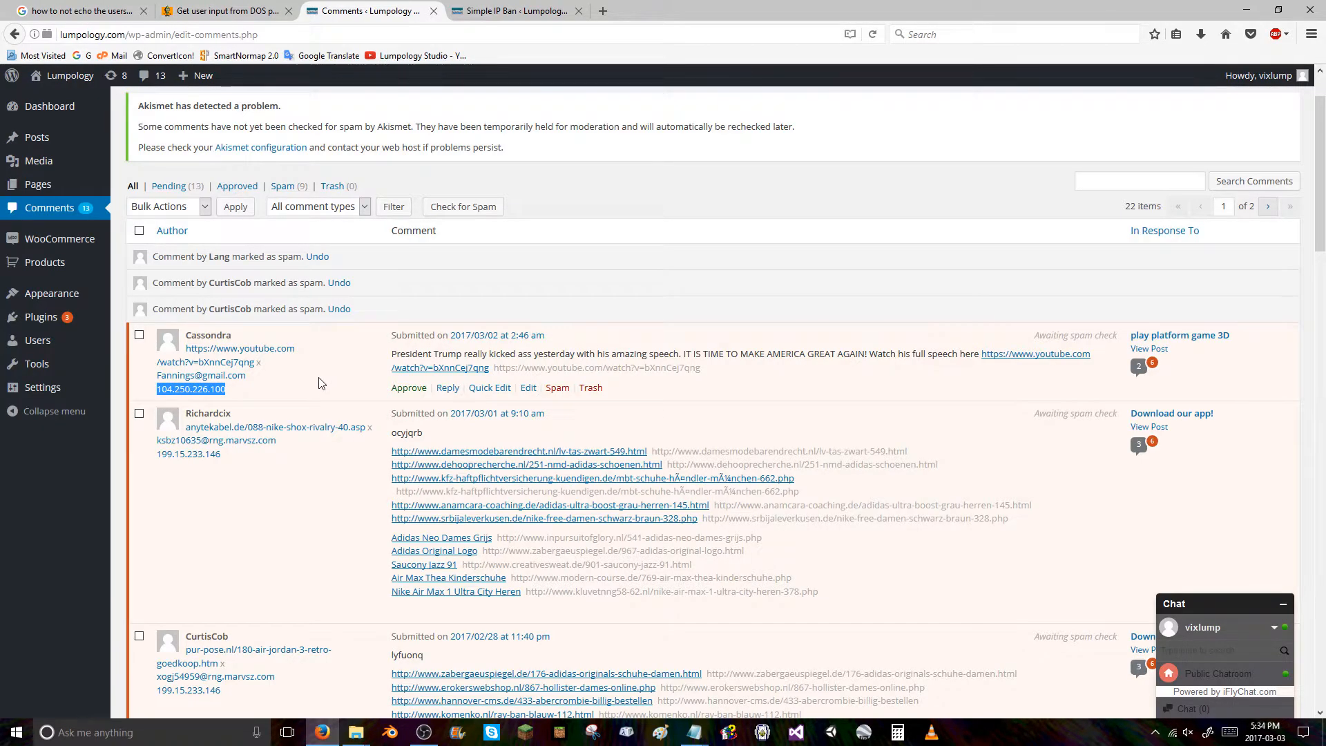
{"action": "mouse_move", "coordinate": [558, 386]}
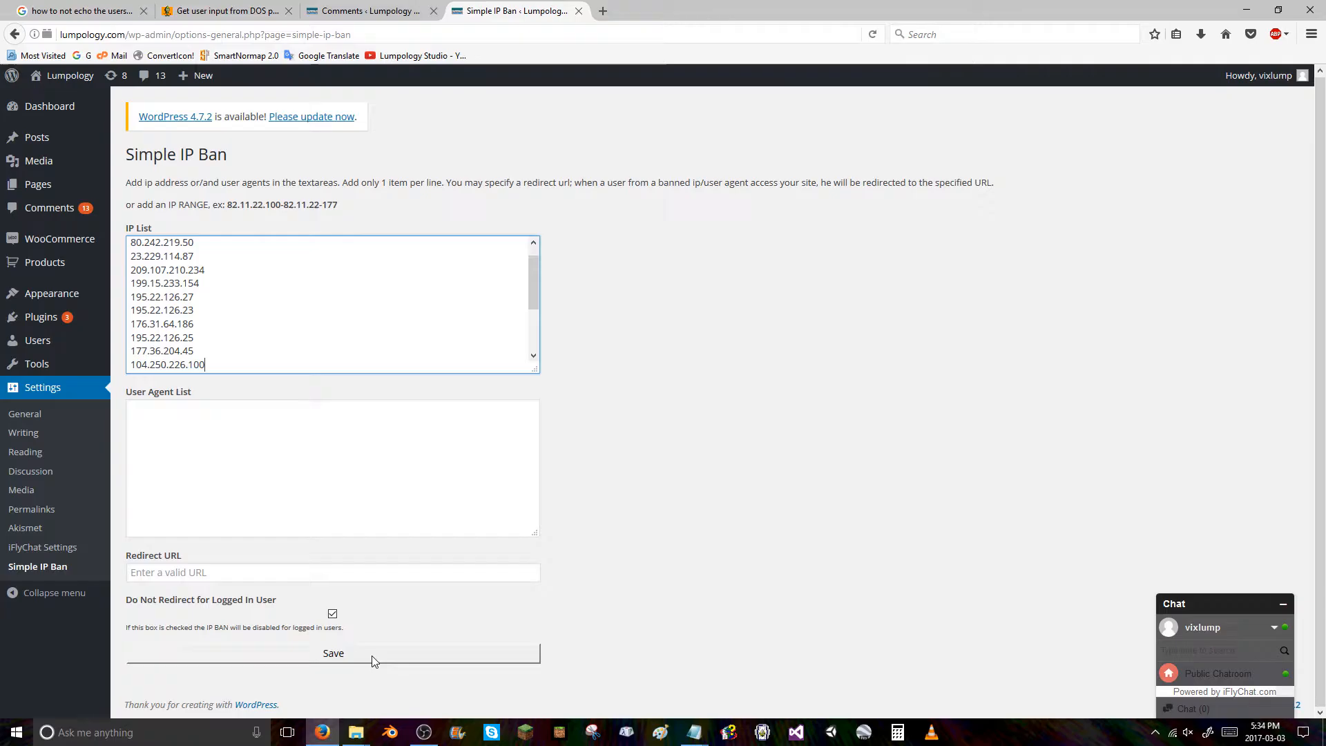
{"action": "left_click", "coordinate": [373, 13]}
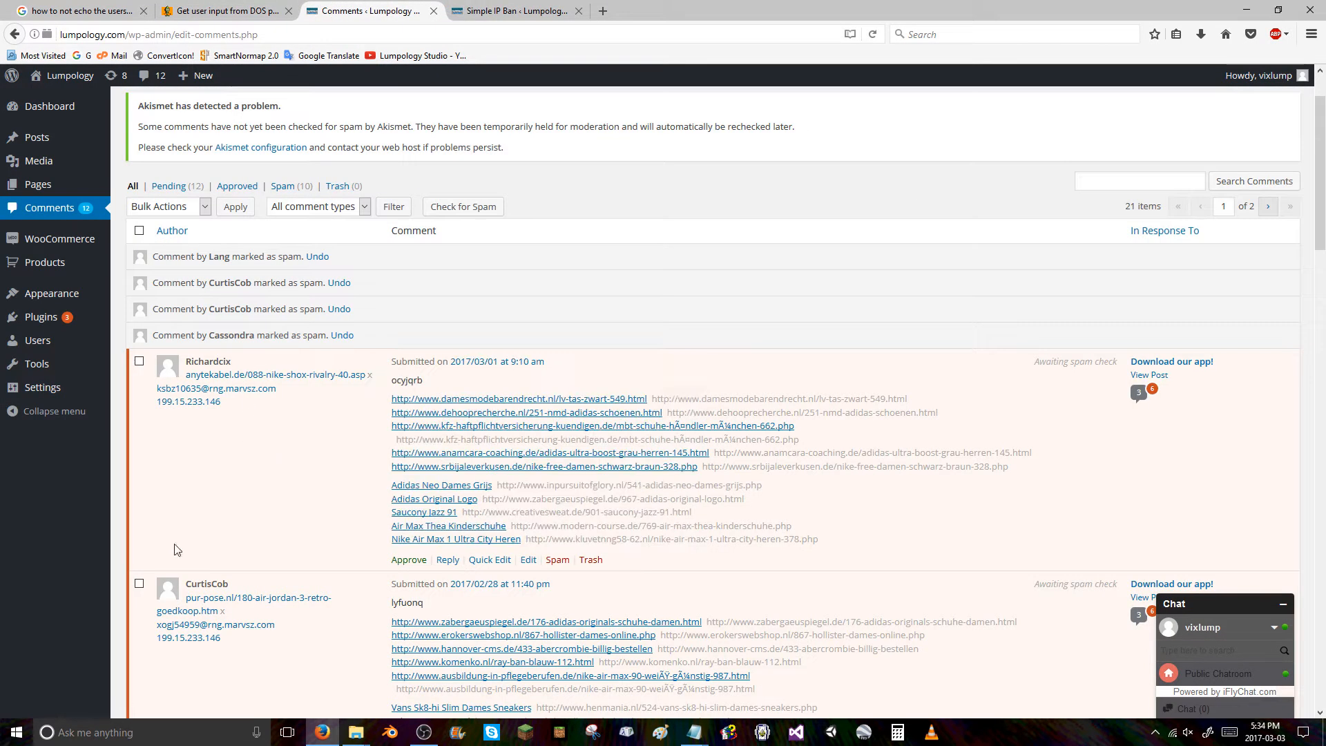
{"action": "double_click", "coordinate": [187, 400]}
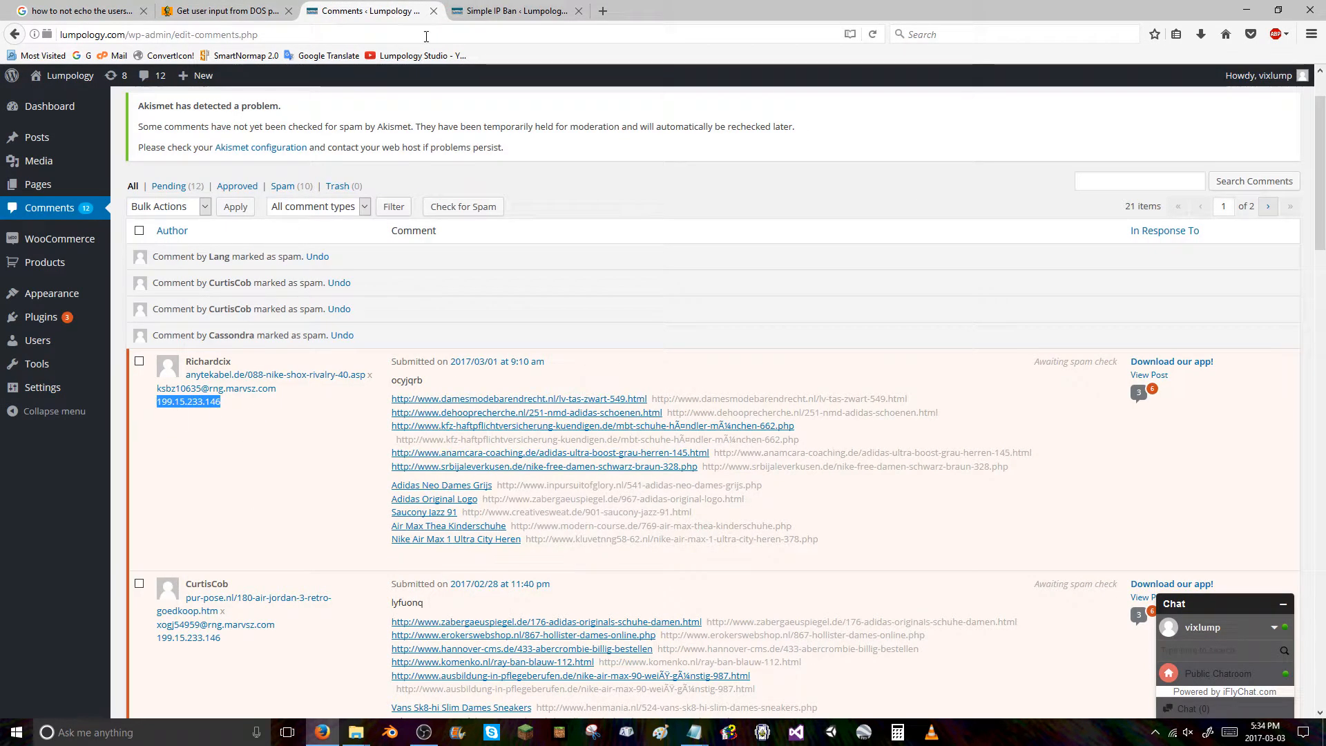
{"action": "left_click", "coordinate": [519, 11]}
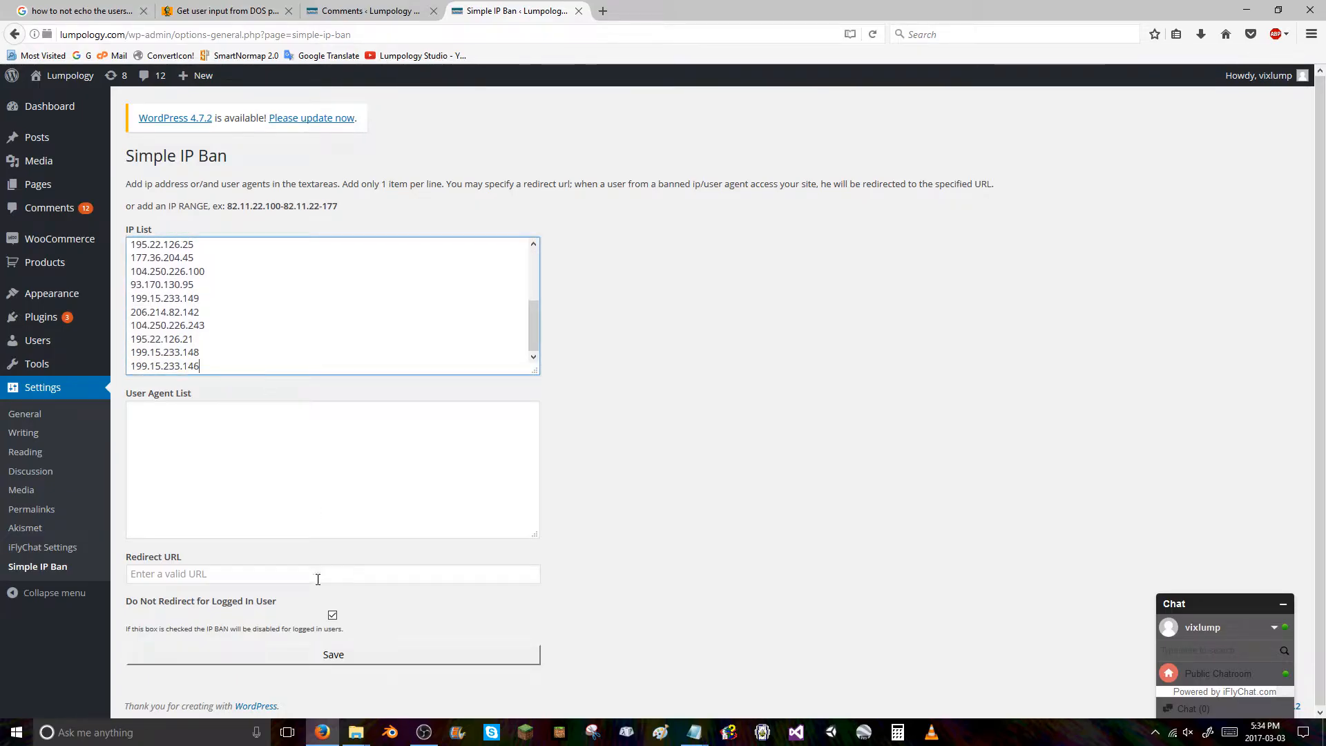
{"action": "left_click", "coordinate": [365, 11]}
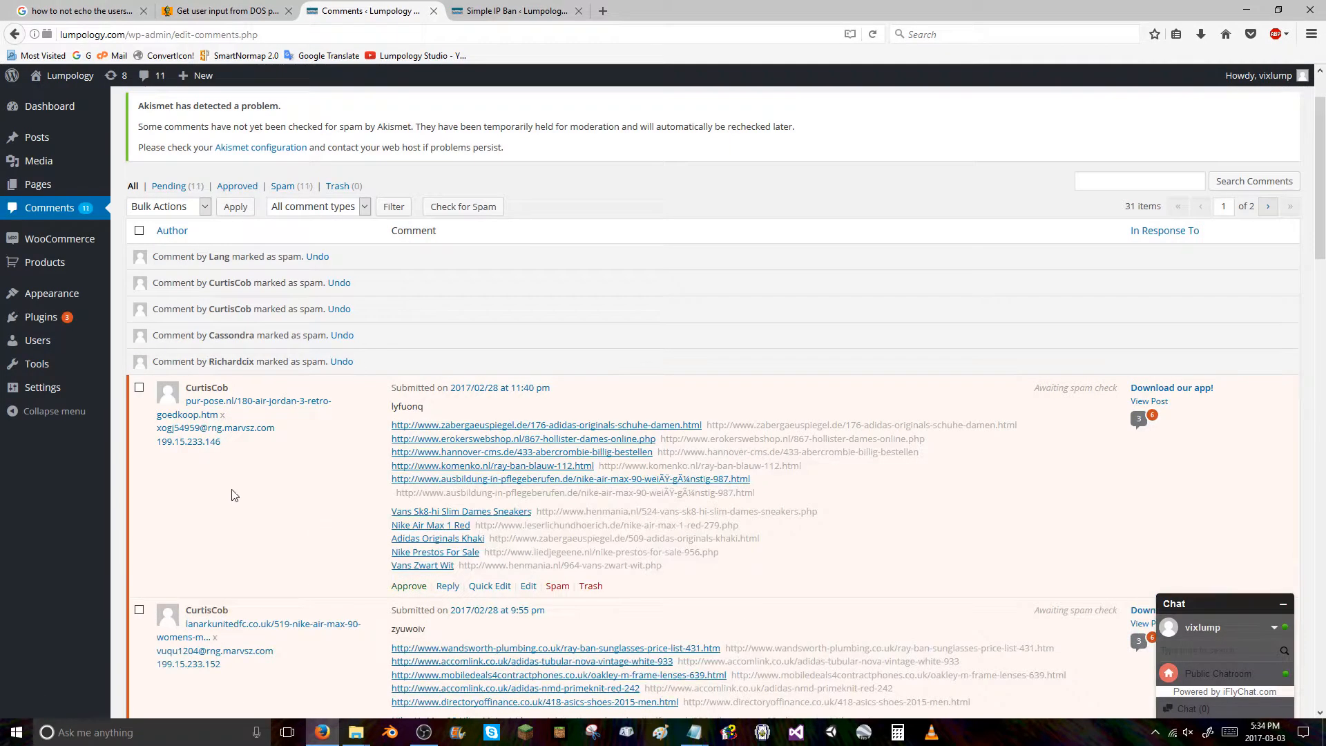
Add 199.15.233.152 to the ban list, save it, and mark the CurtisCob comment as spam.
{"action": "double_click", "coordinate": [188, 442]}
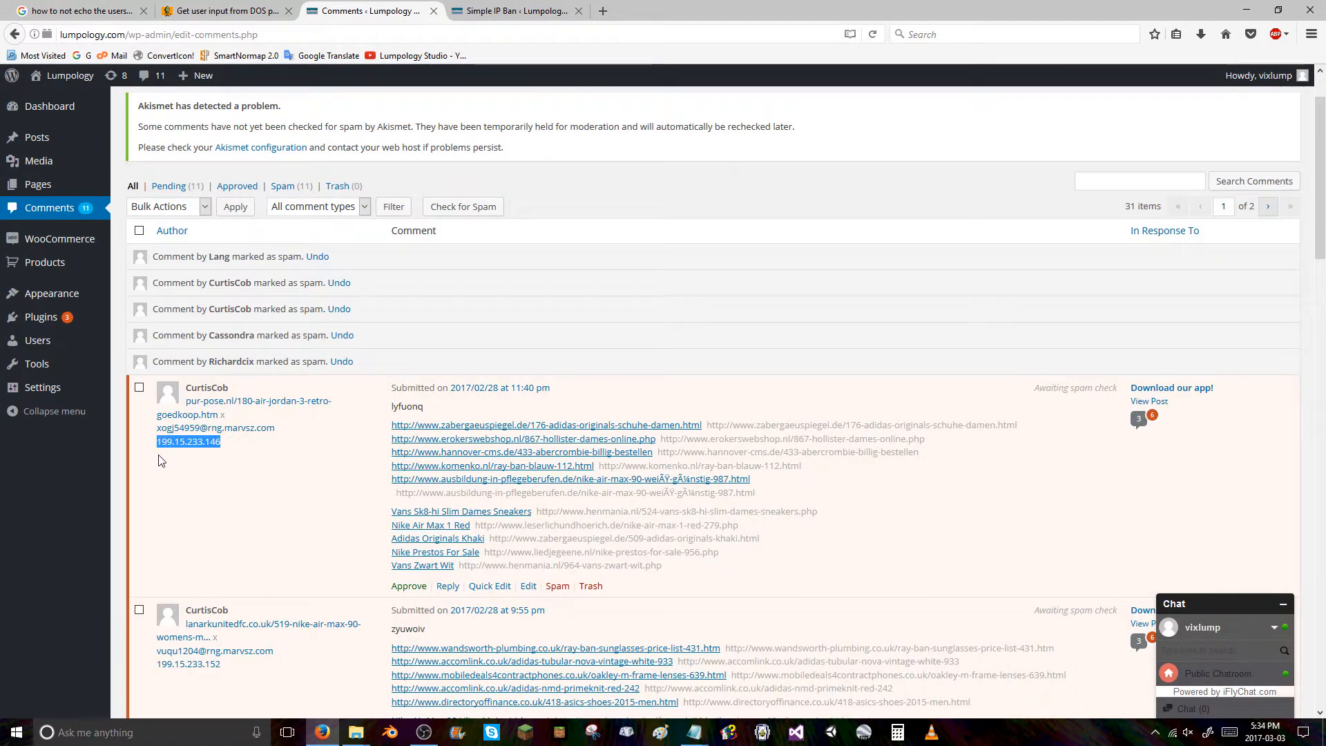
{"action": "left_click", "coordinate": [516, 11]}
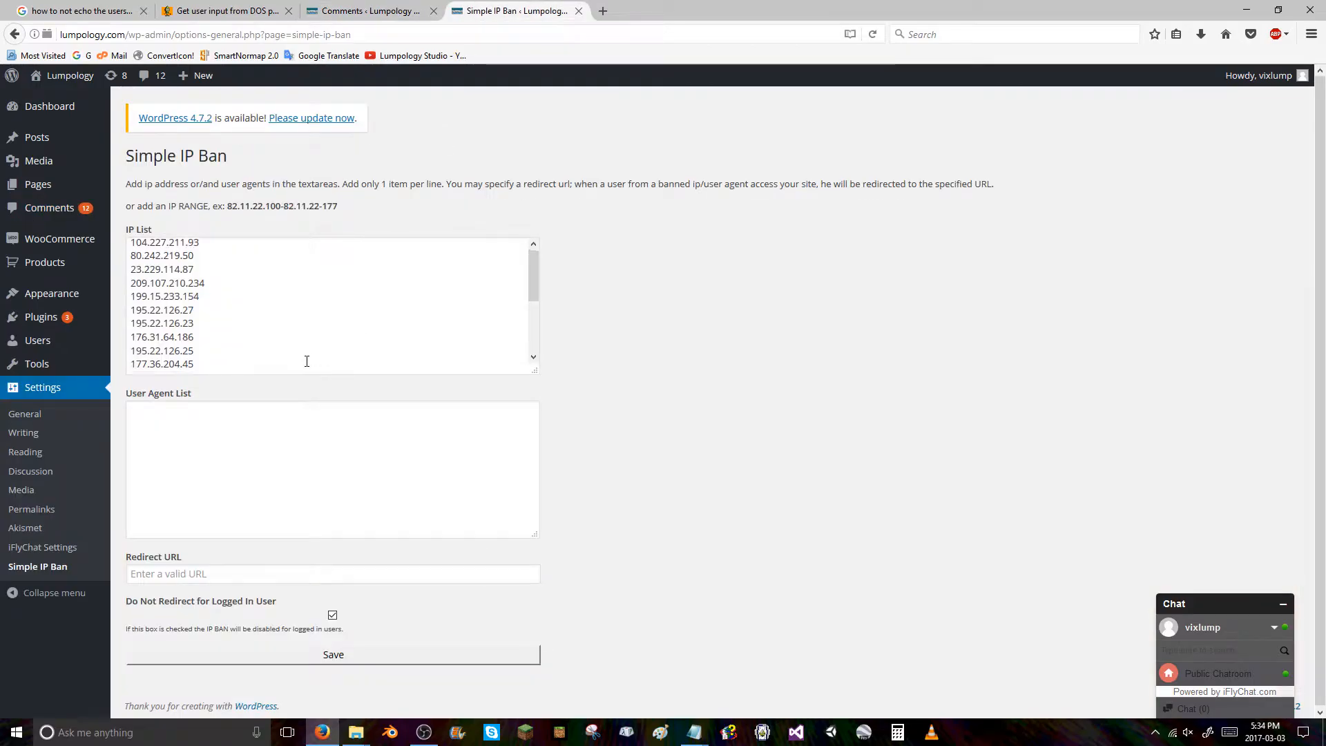
{"action": "scroll", "scroll_direction": "down", "scroll_amount": 3}
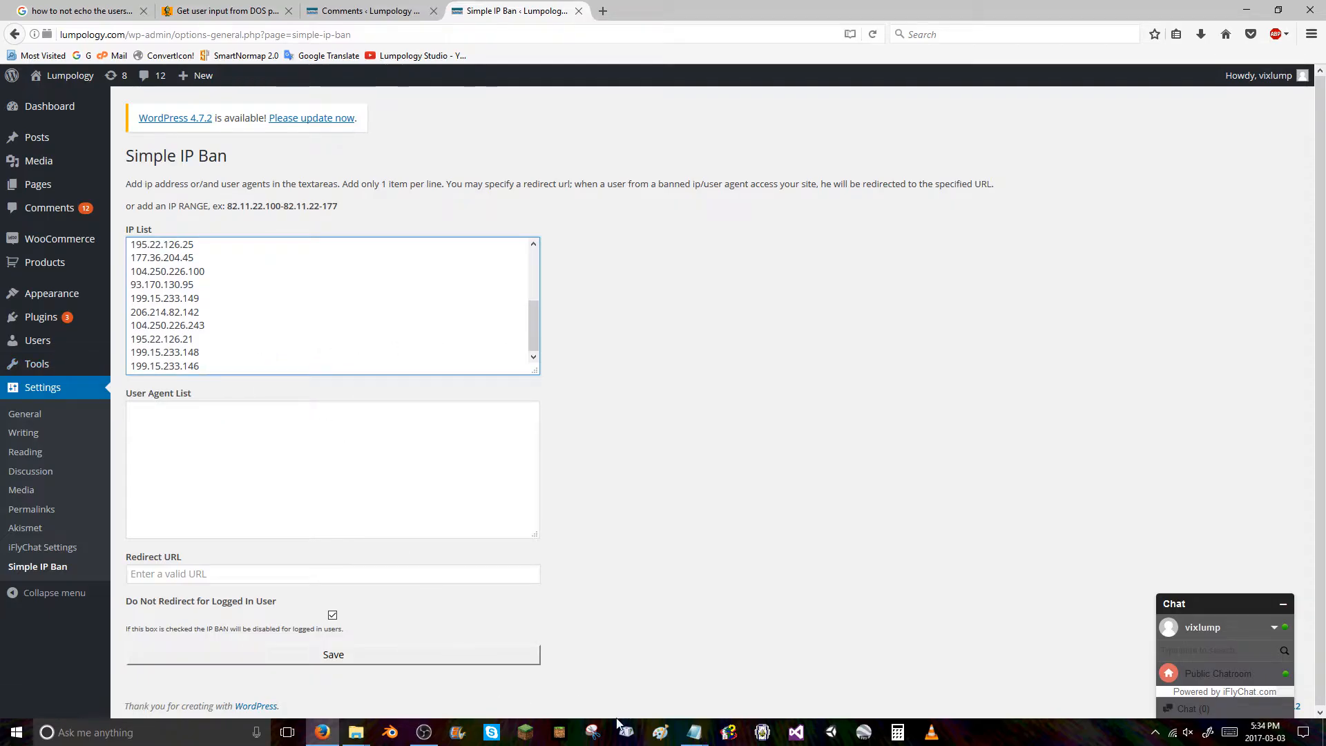
{"action": "left_click", "coordinate": [362, 11]}
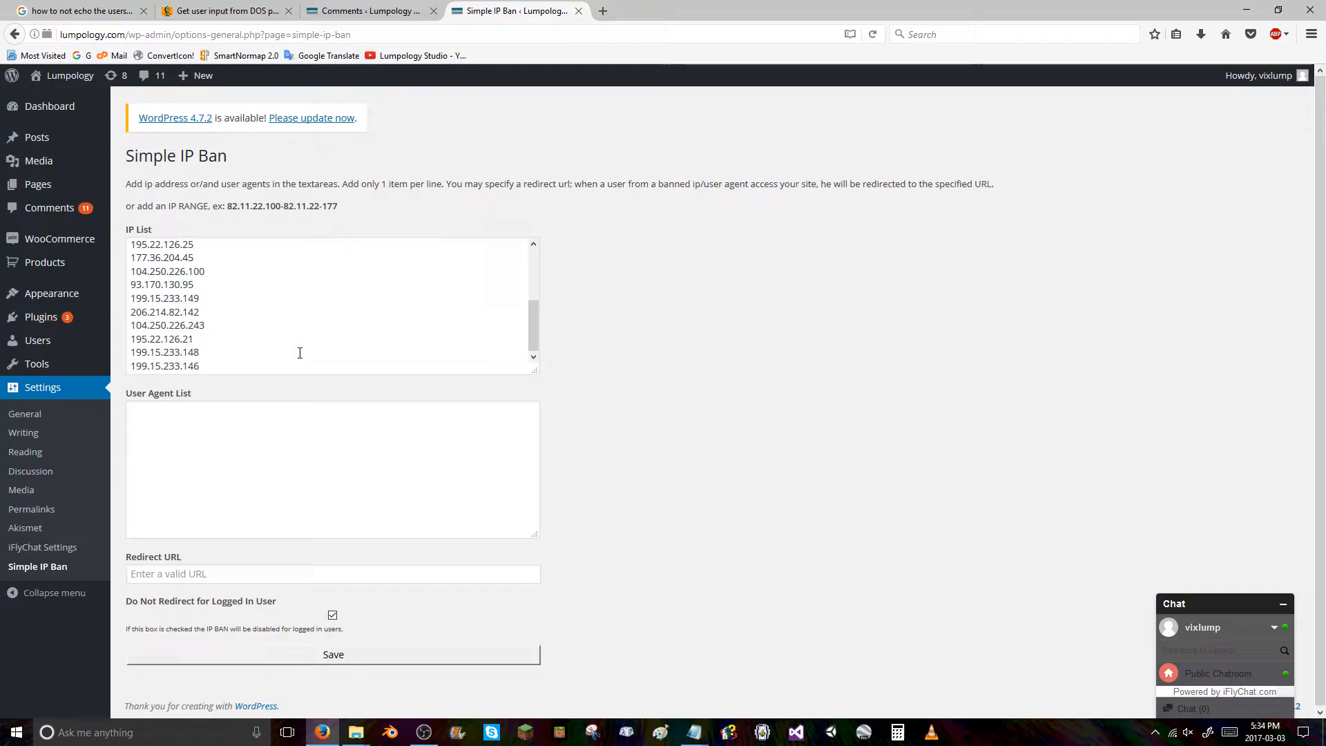
{"action": "left_click", "coordinate": [246, 365]}
{"action": "type", "text": "199.15.233.152"}
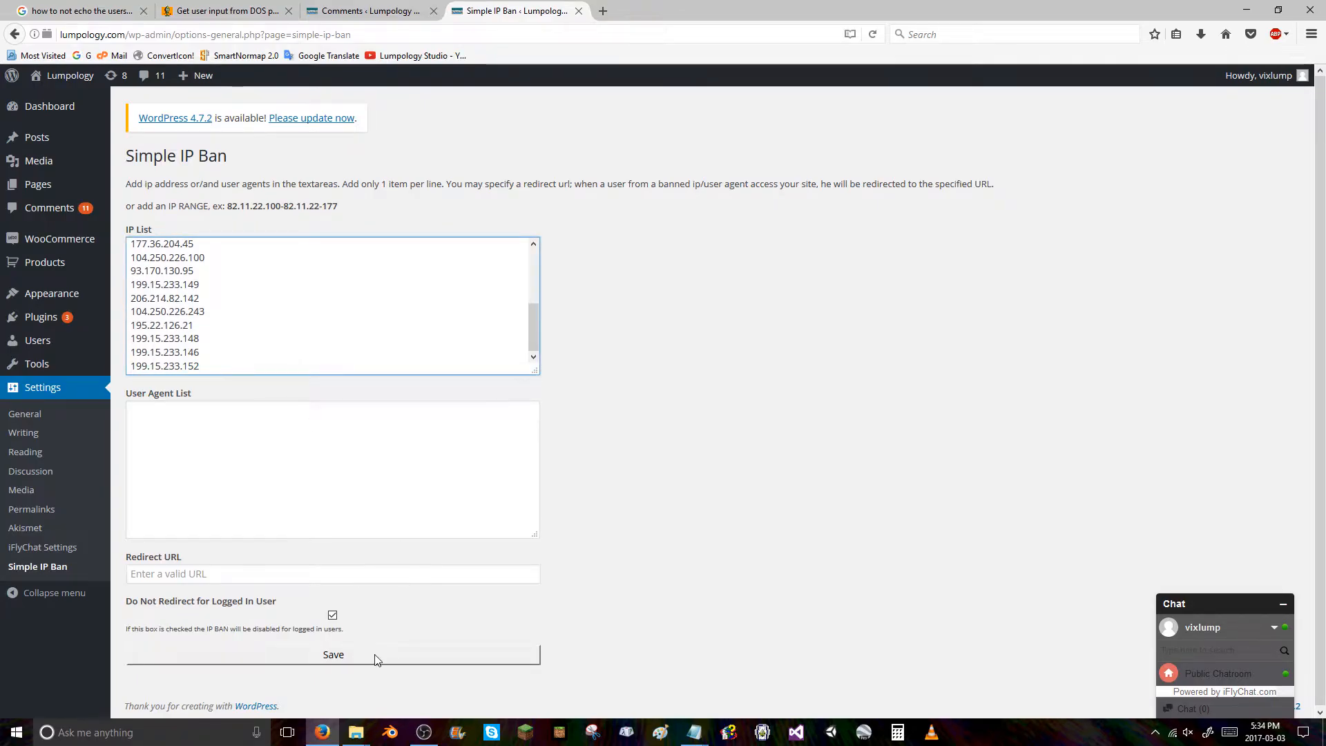
{"action": "left_click", "coordinate": [373, 11]}
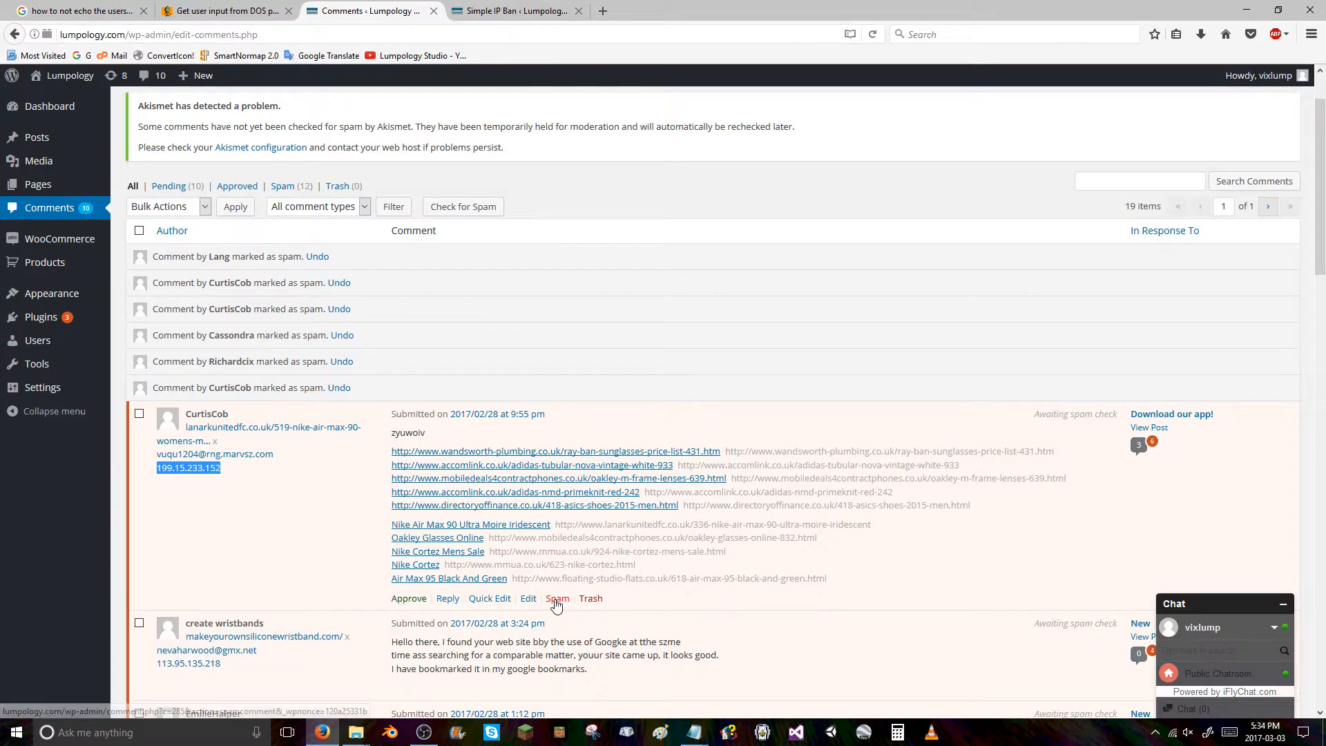
{"action": "left_click", "coordinate": [558, 598]}
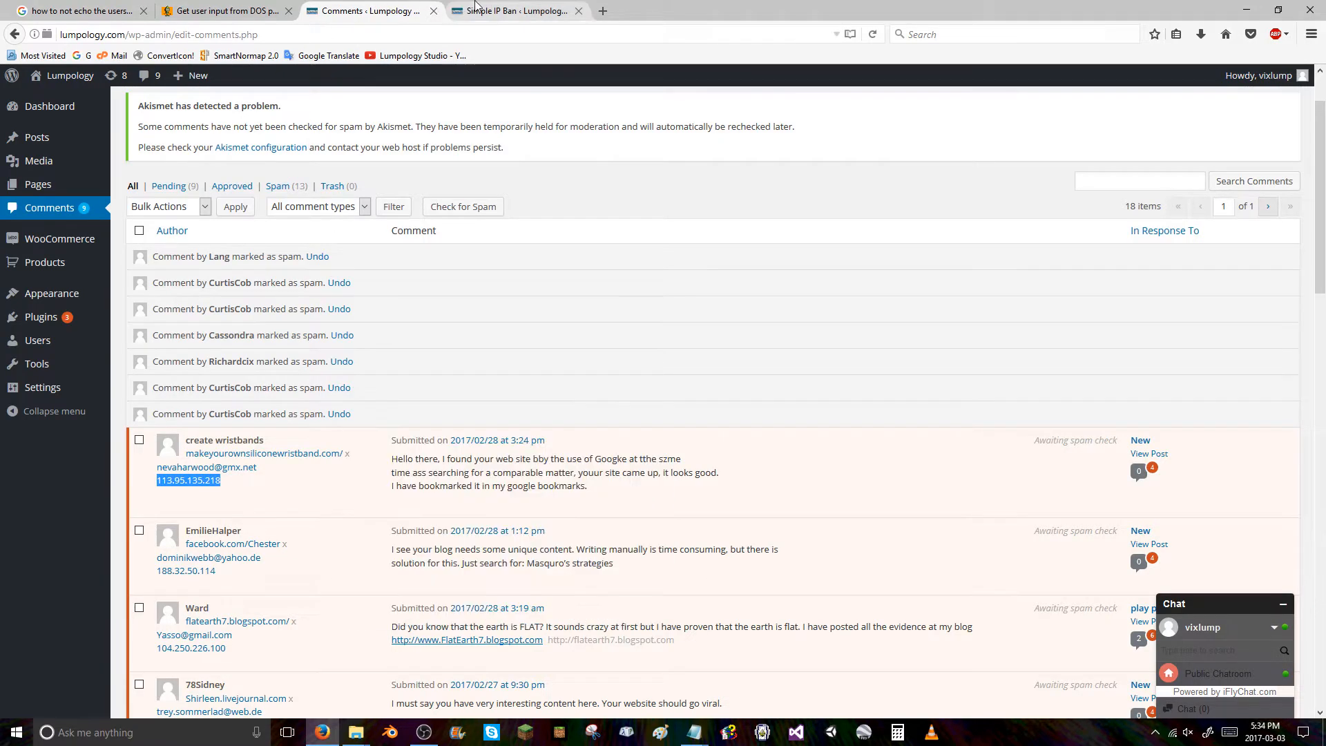
{"action": "left_click", "coordinate": [511, 12]}
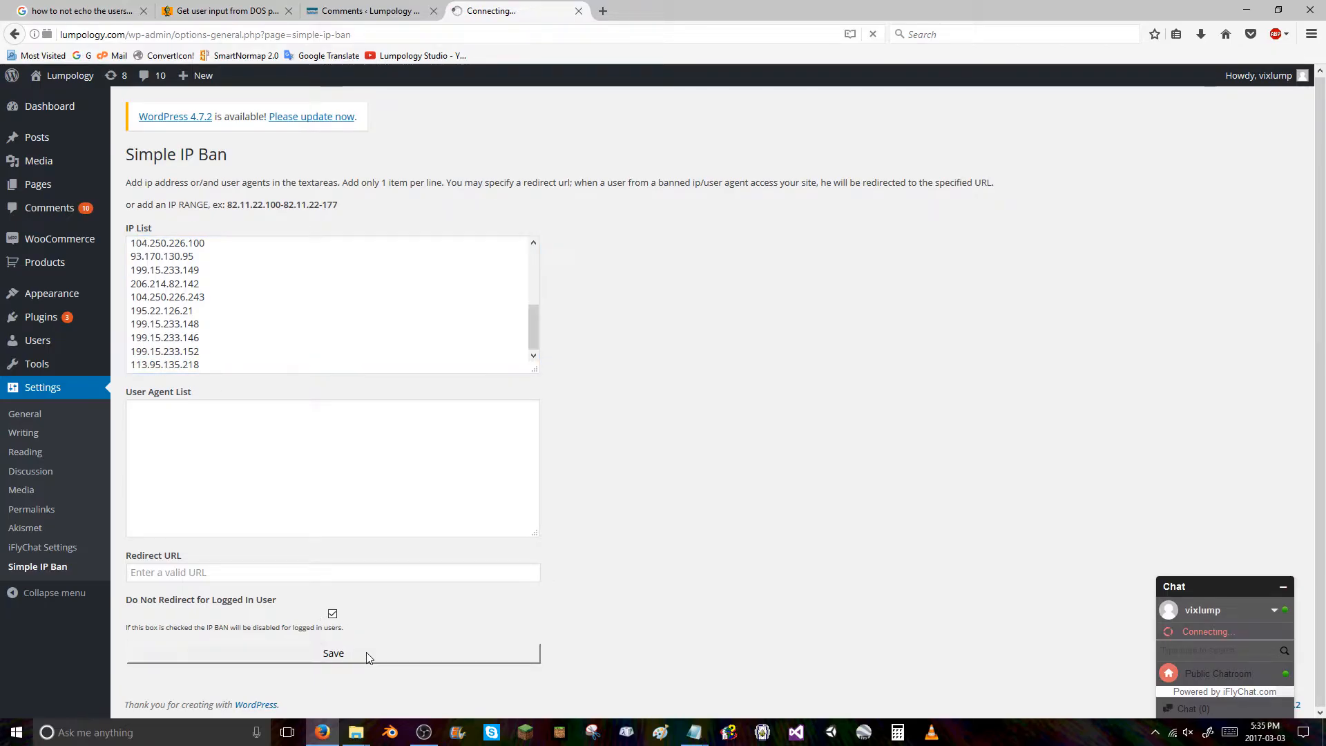
{"action": "left_click", "coordinate": [333, 653]}
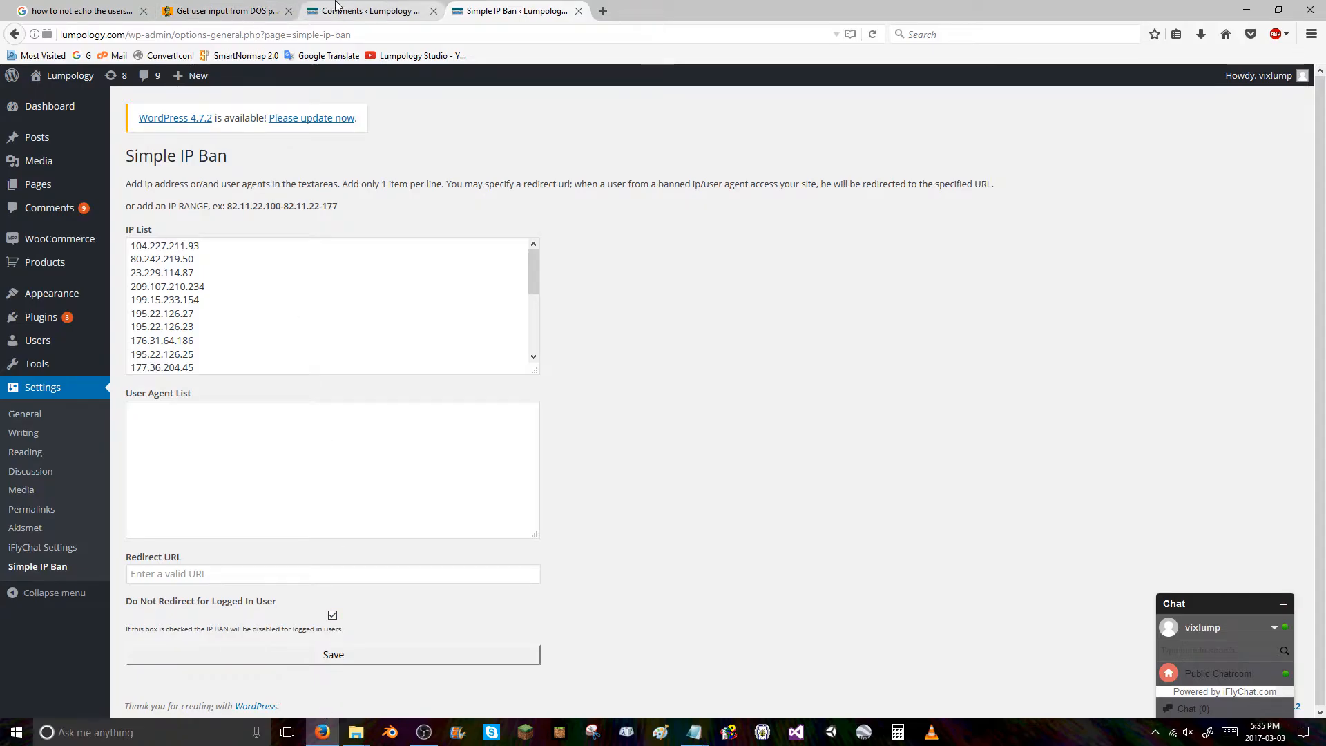
{"action": "left_click", "coordinate": [376, 11]}
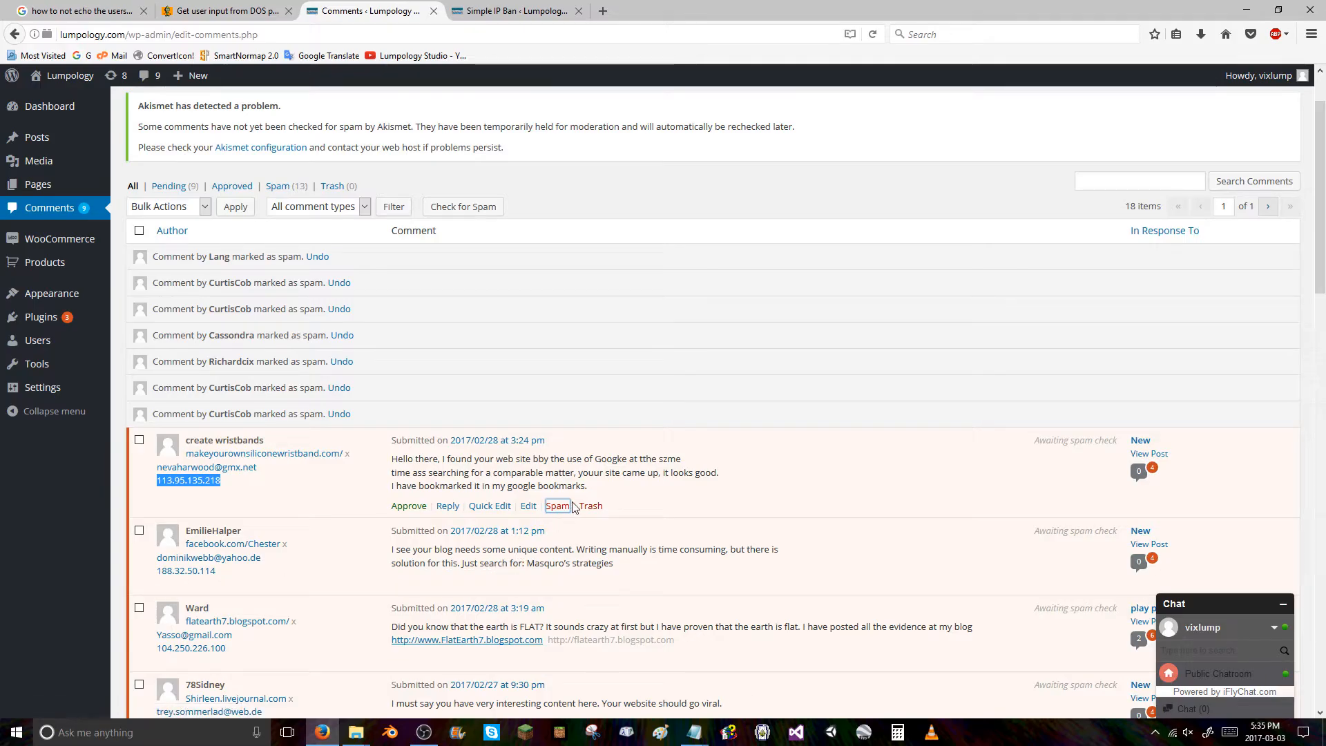
{"action": "left_click", "coordinate": [558, 505]}
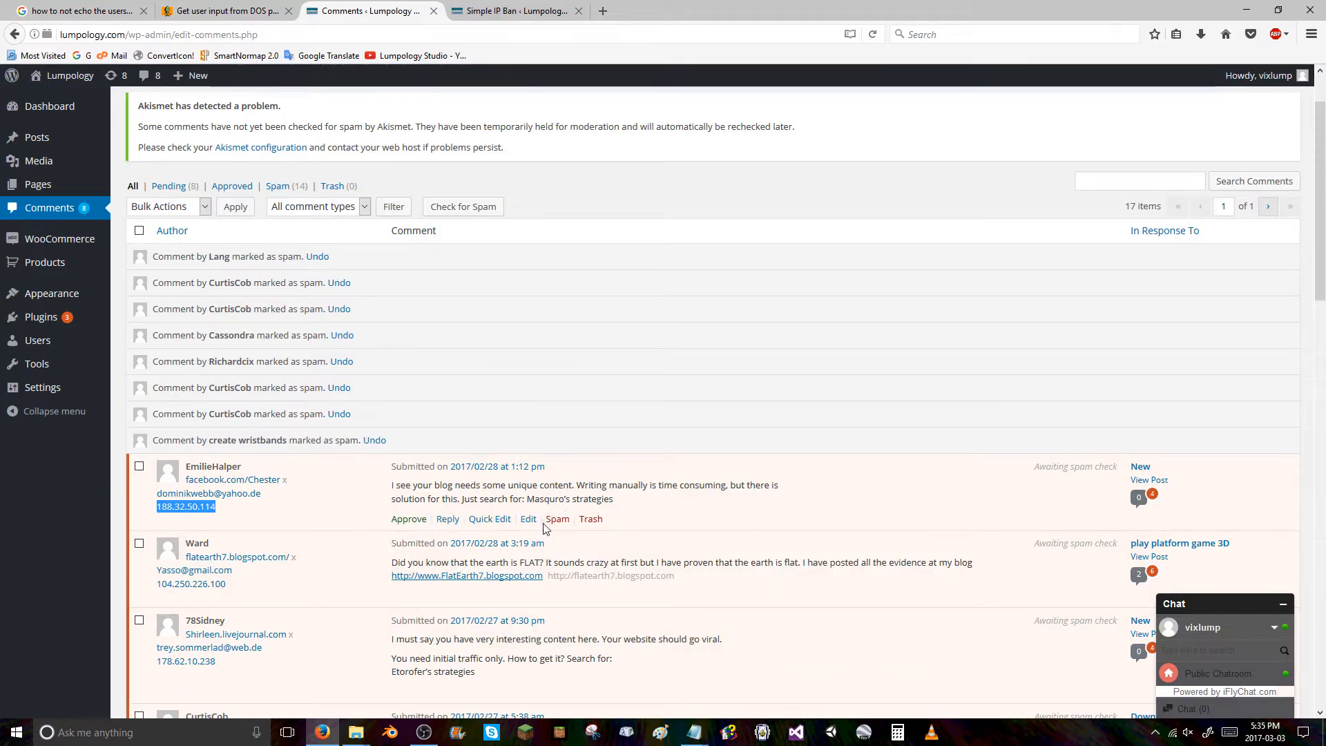
{"action": "left_click", "coordinate": [516, 11]}
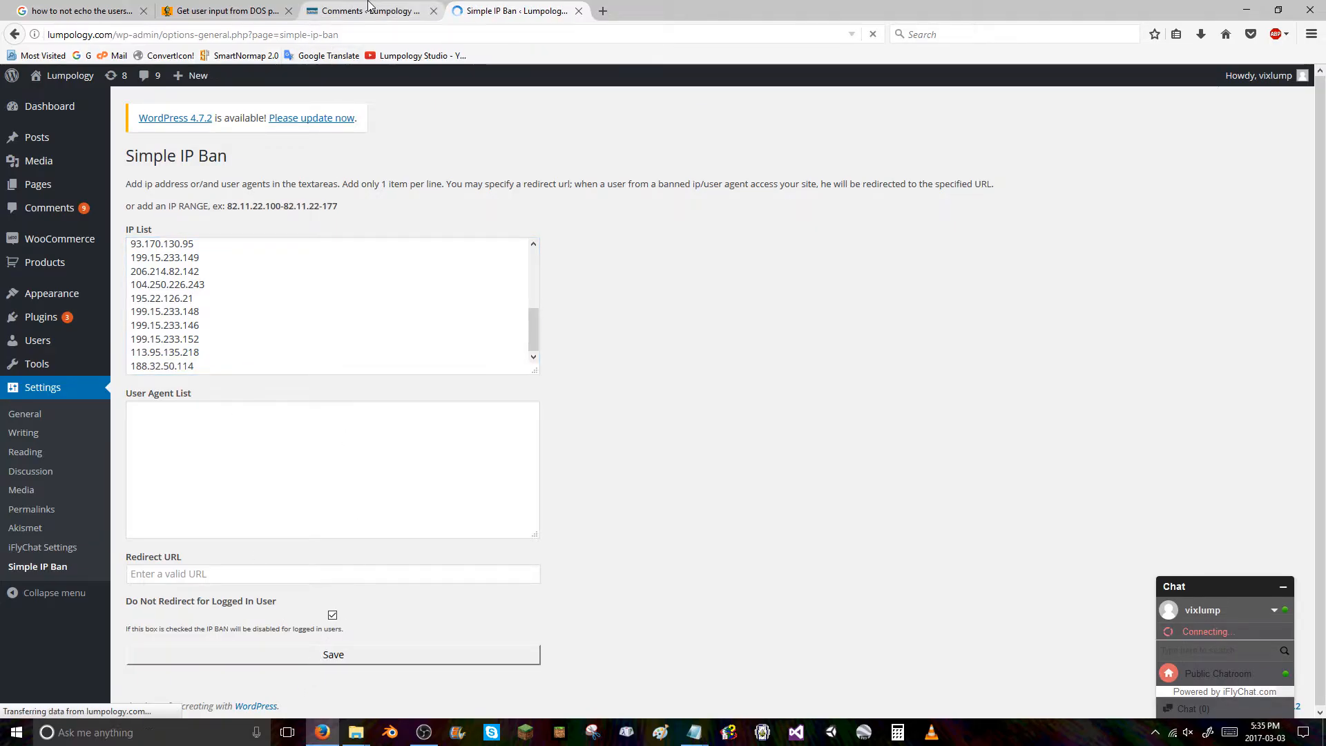
{"action": "left_click", "coordinate": [376, 11]}
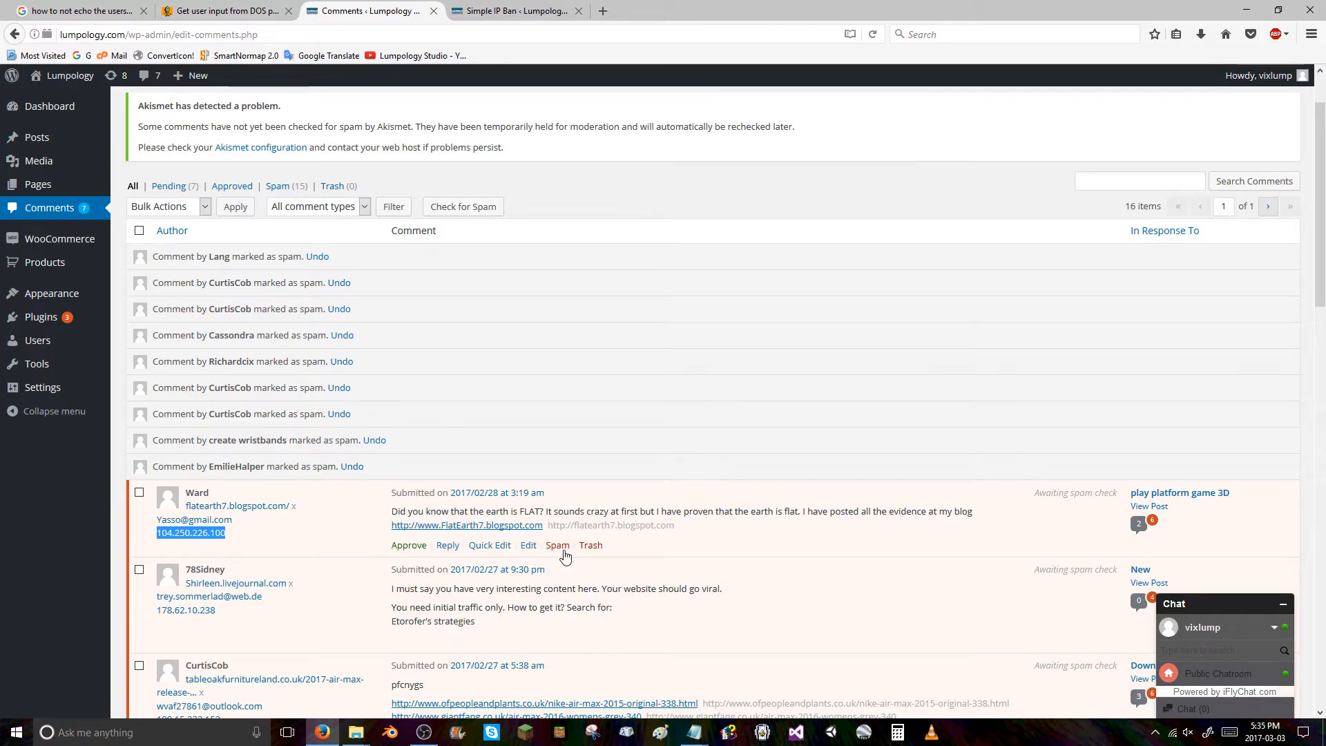
{"action": "mouse_move", "coordinate": [564, 552]}
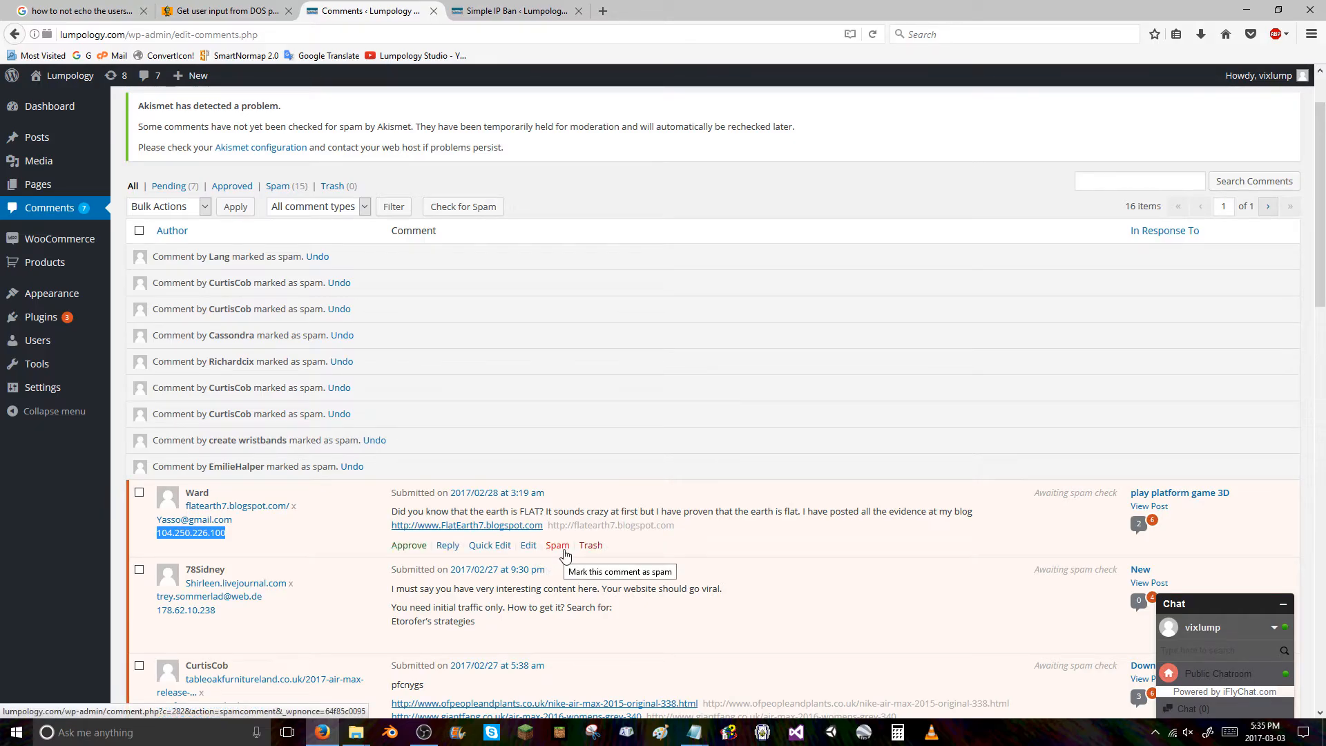
{"action": "left_click", "coordinate": [515, 11]}
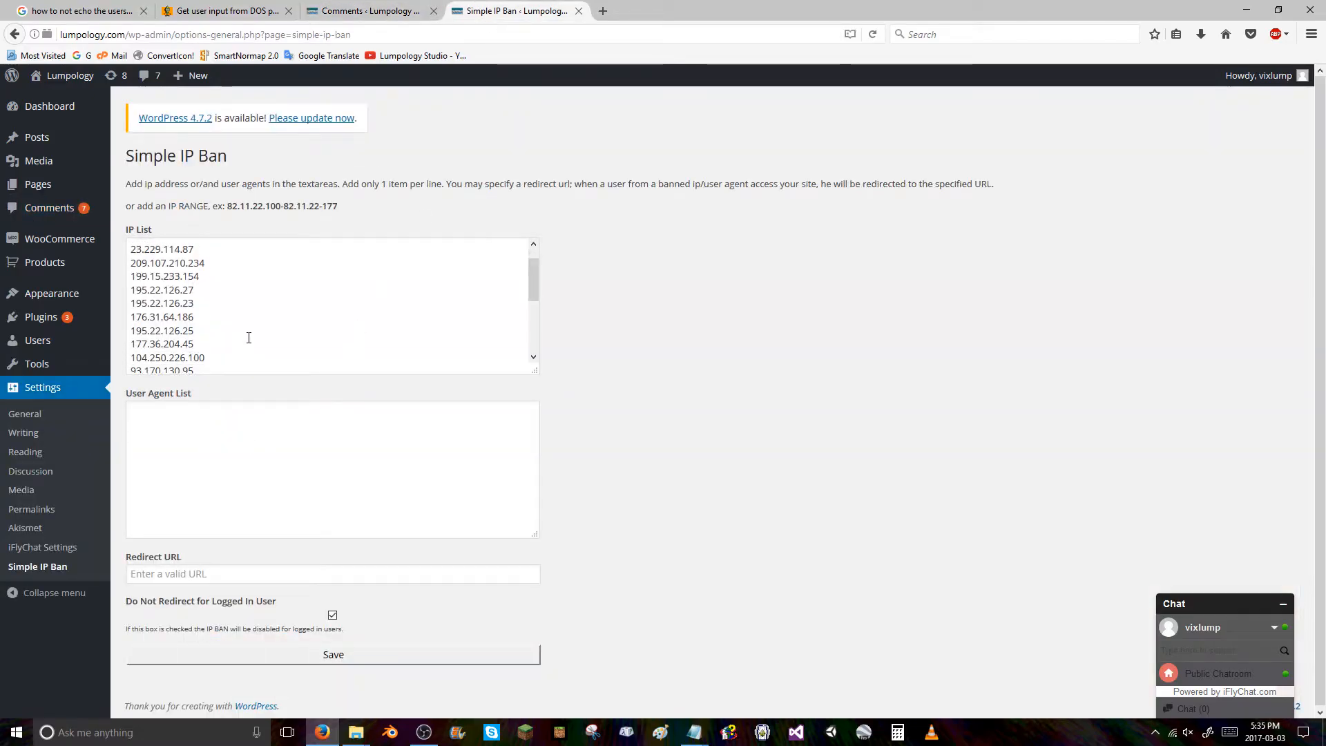
{"action": "scroll", "scroll_direction": "down", "scroll_amount": 3}
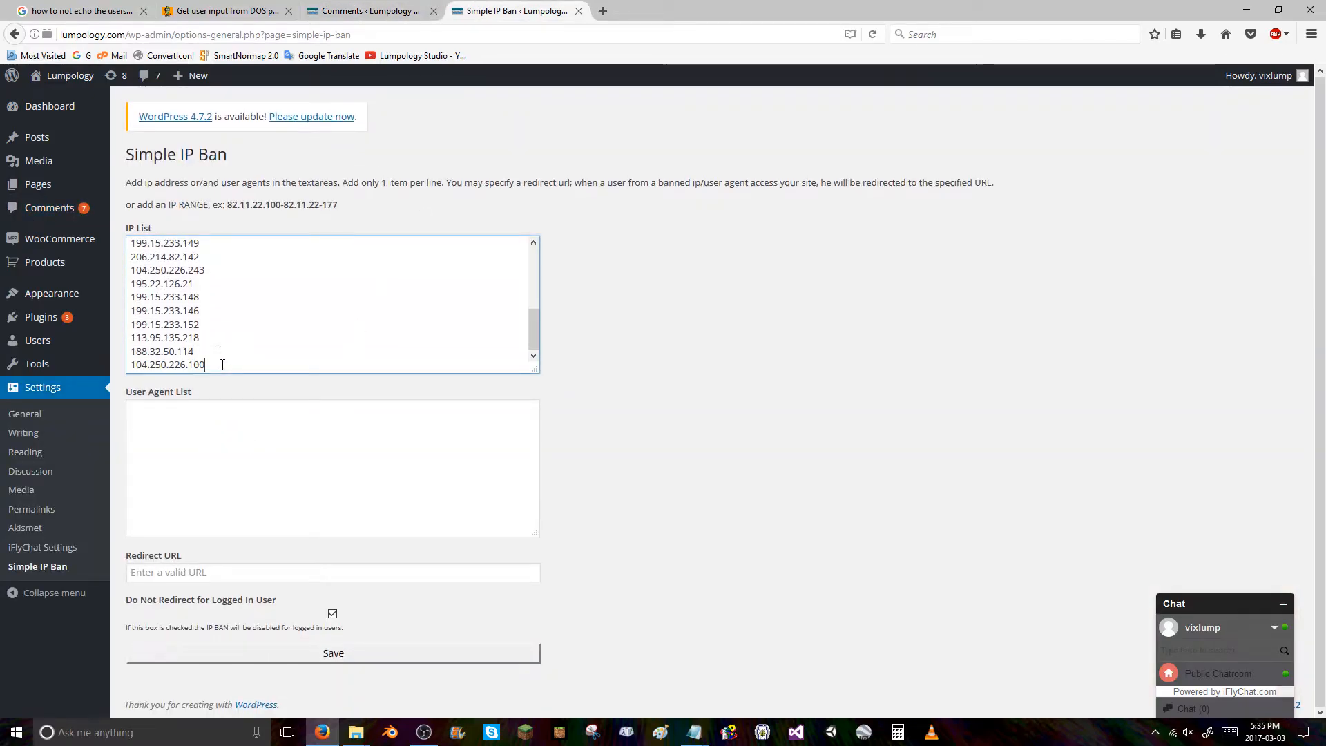
{"action": "left_click", "coordinate": [373, 11]}
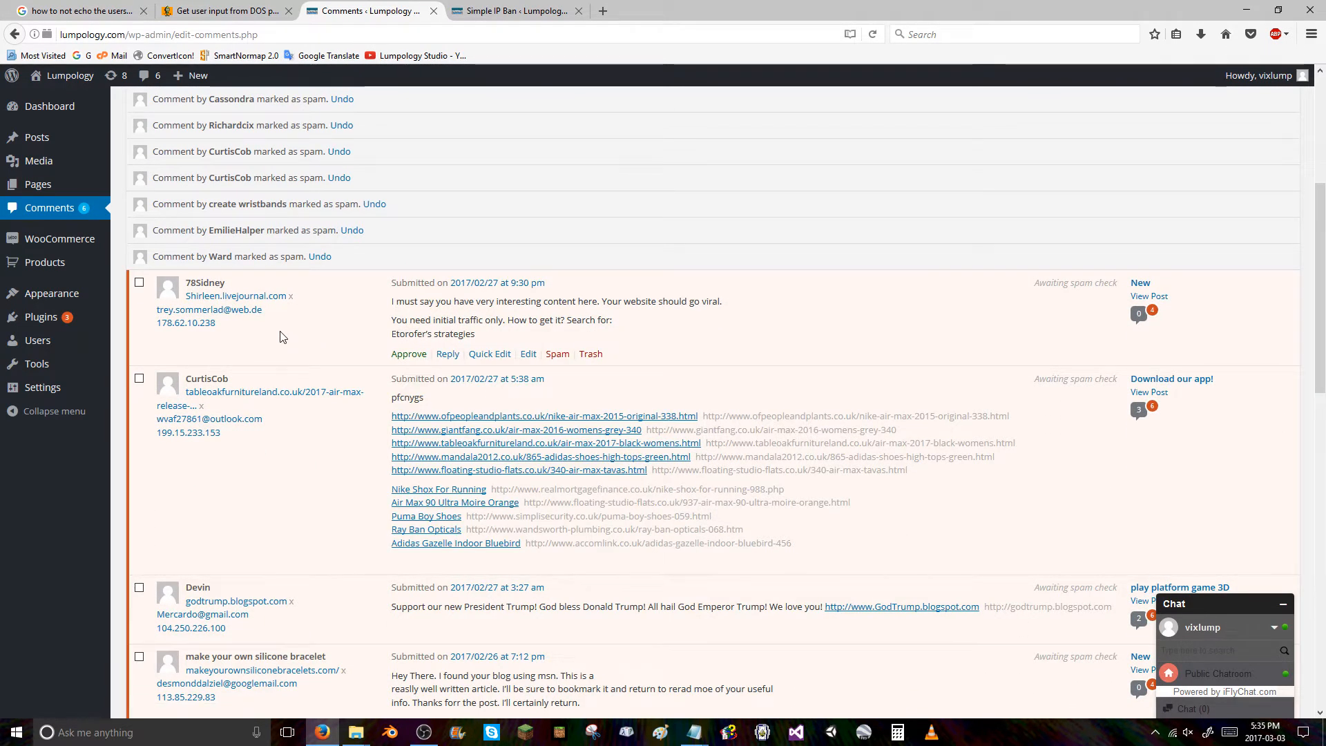
{"action": "mouse_move", "coordinate": [273, 334]}
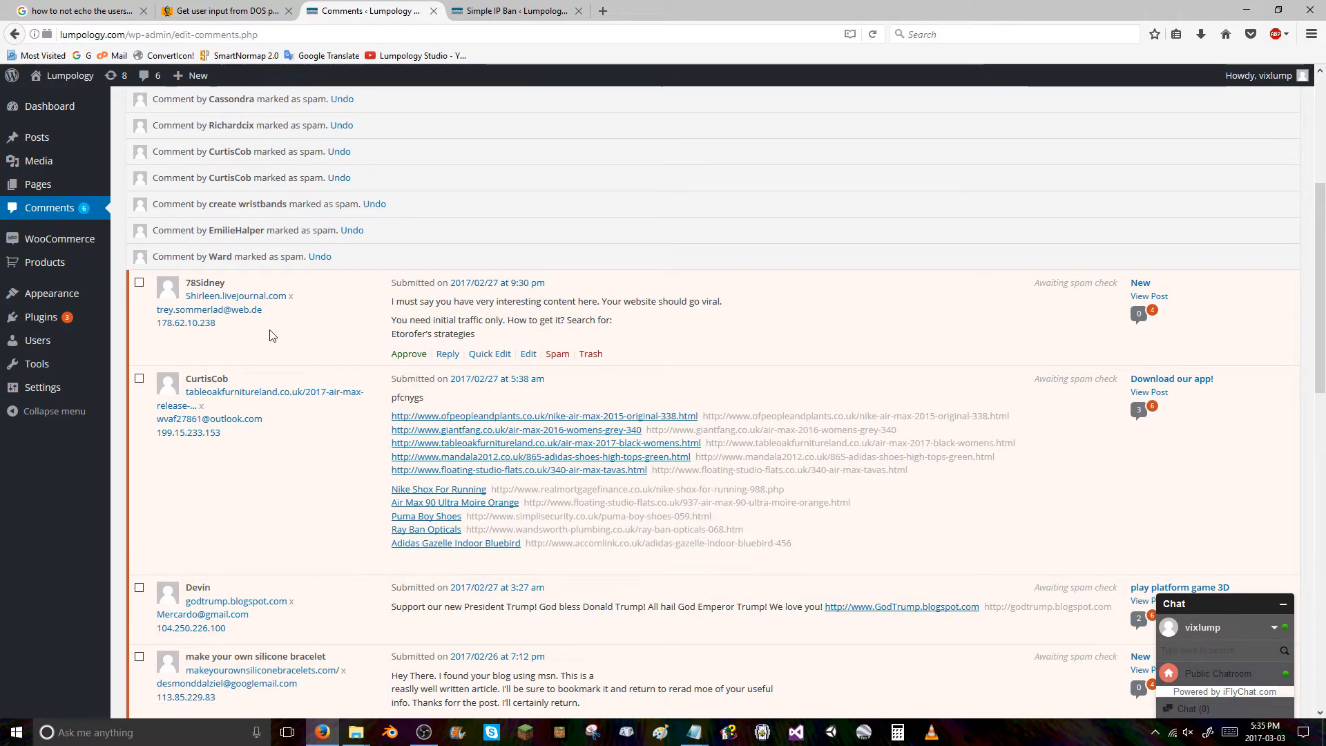
{"action": "double_click", "coordinate": [185, 323]}
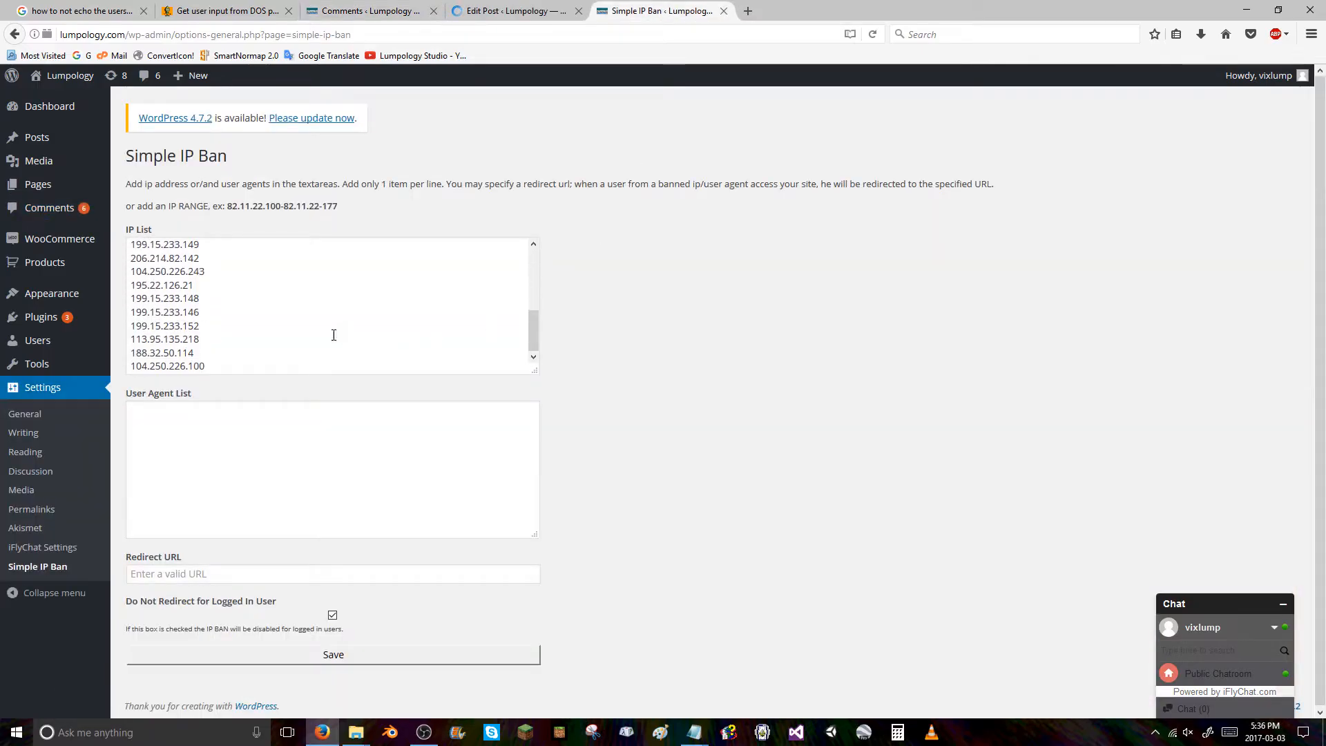
{"action": "type", "text": "178.62.10.238"}
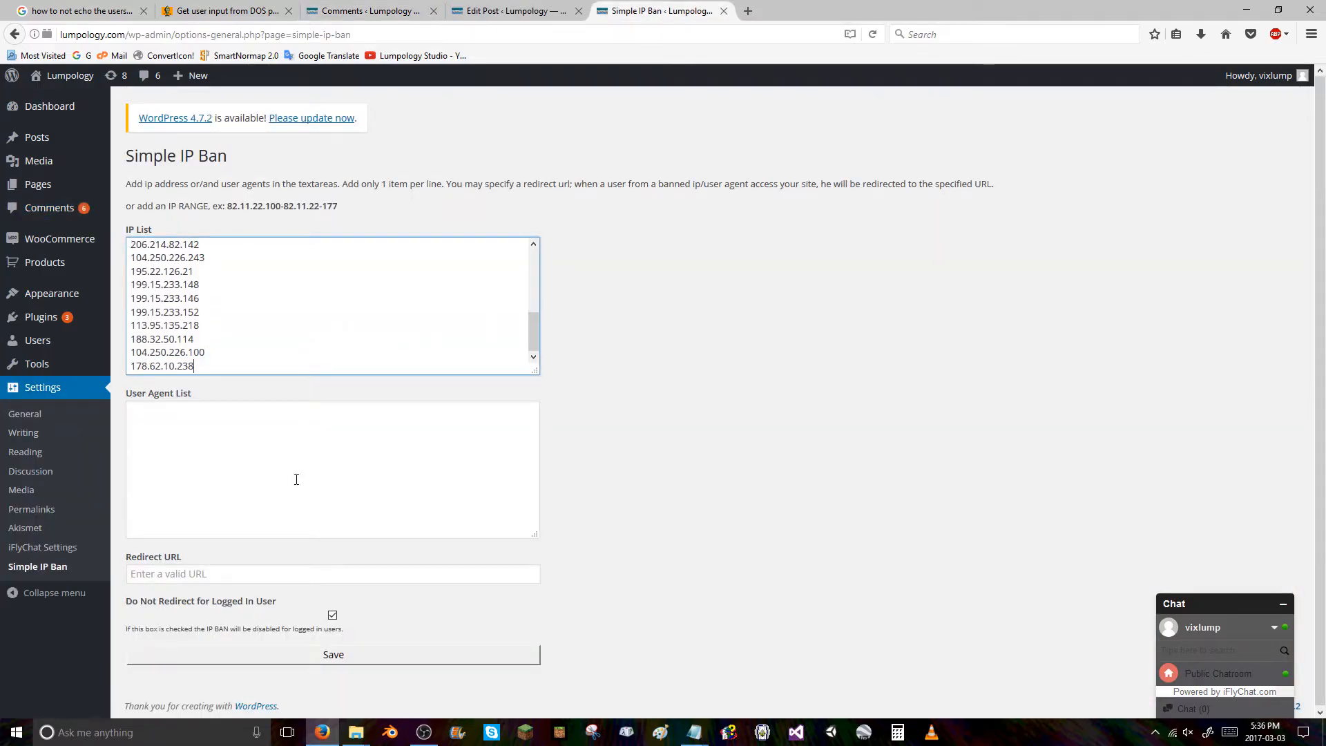
{"action": "left_click", "coordinate": [518, 11]}
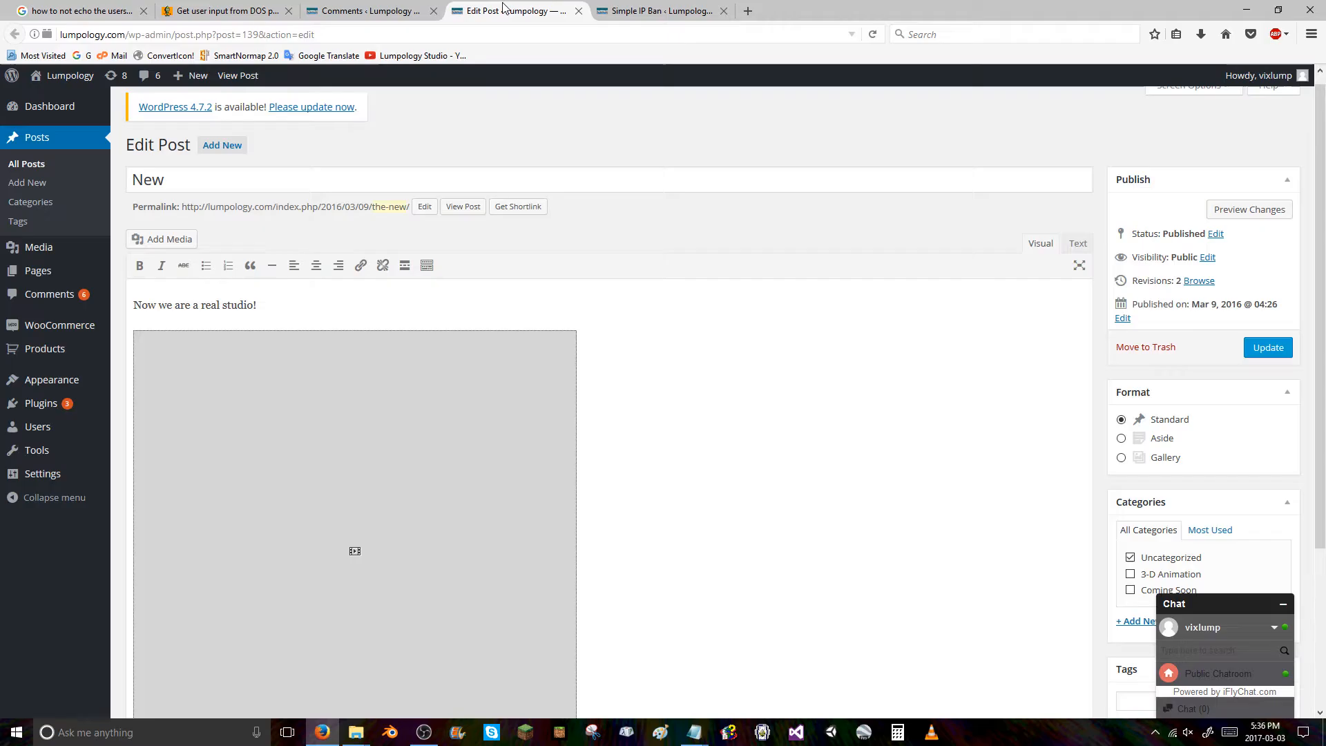
{"action": "scroll", "scroll_direction": "down", "scroll_amount": 3}
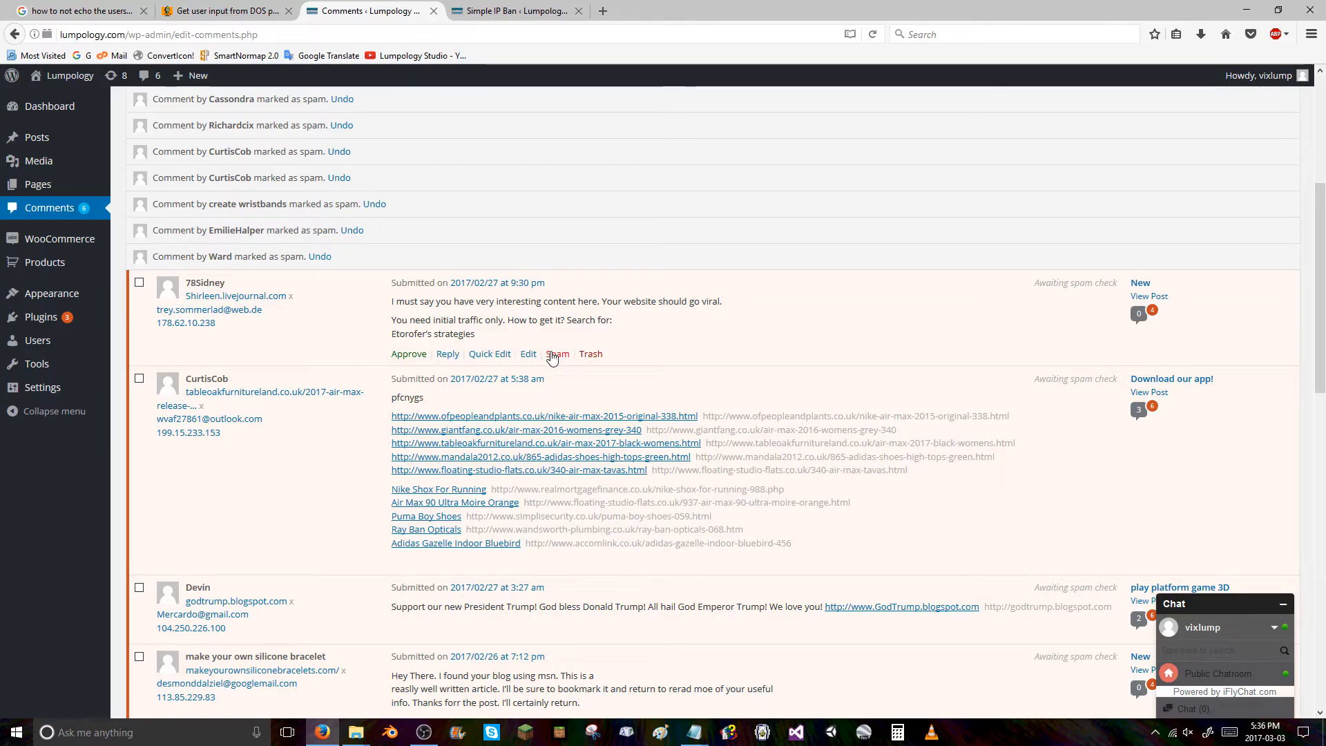
{"action": "mouse_move", "coordinate": [310, 348]}
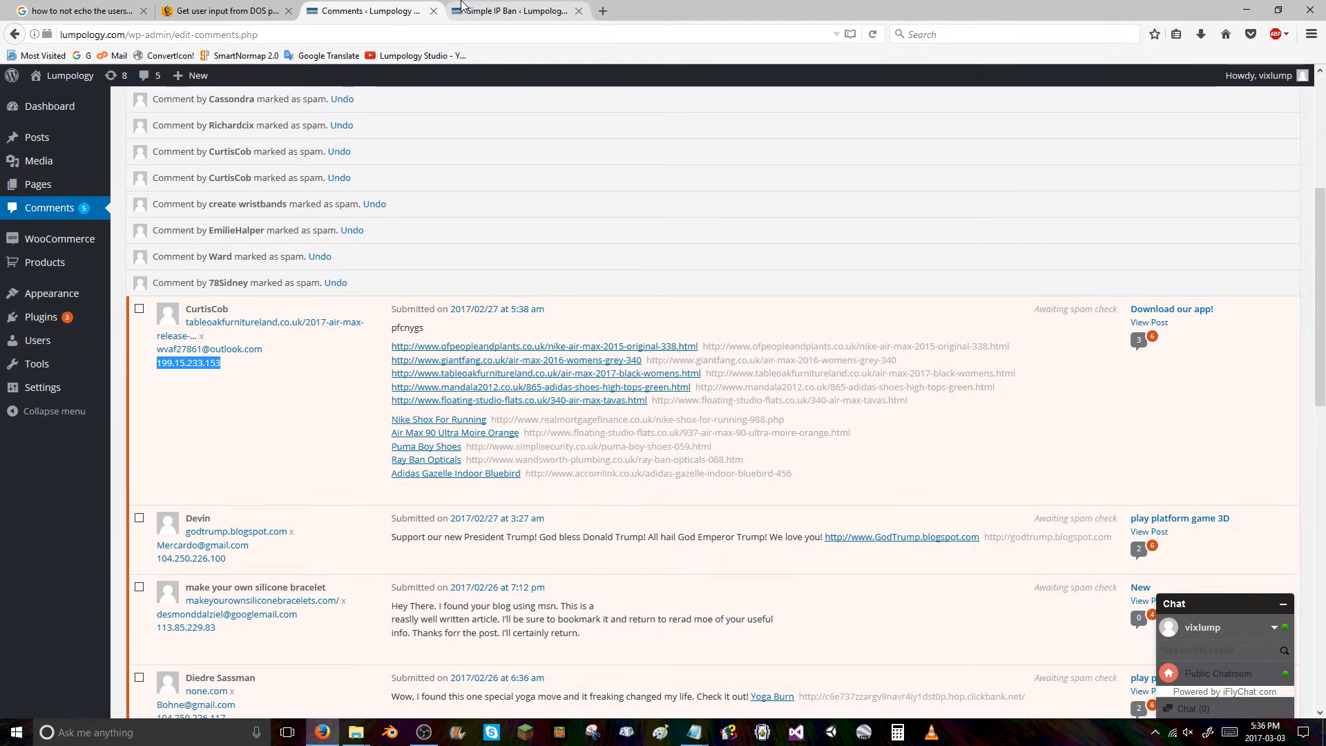
Add 199.15.233.153 and 104.250.226.100 after the last listed IP and save the ban list.
{"action": "left_click", "coordinate": [515, 11]}
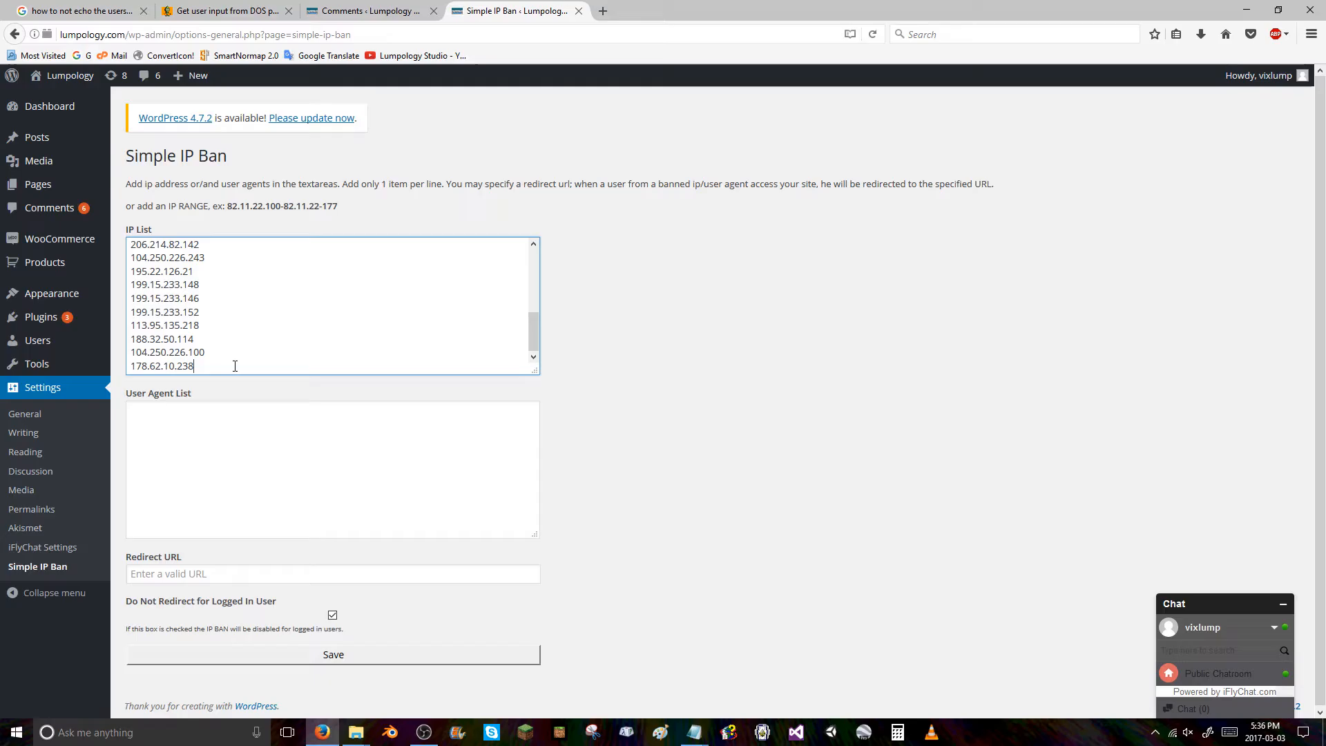
{"action": "left_click", "coordinate": [333, 655]}
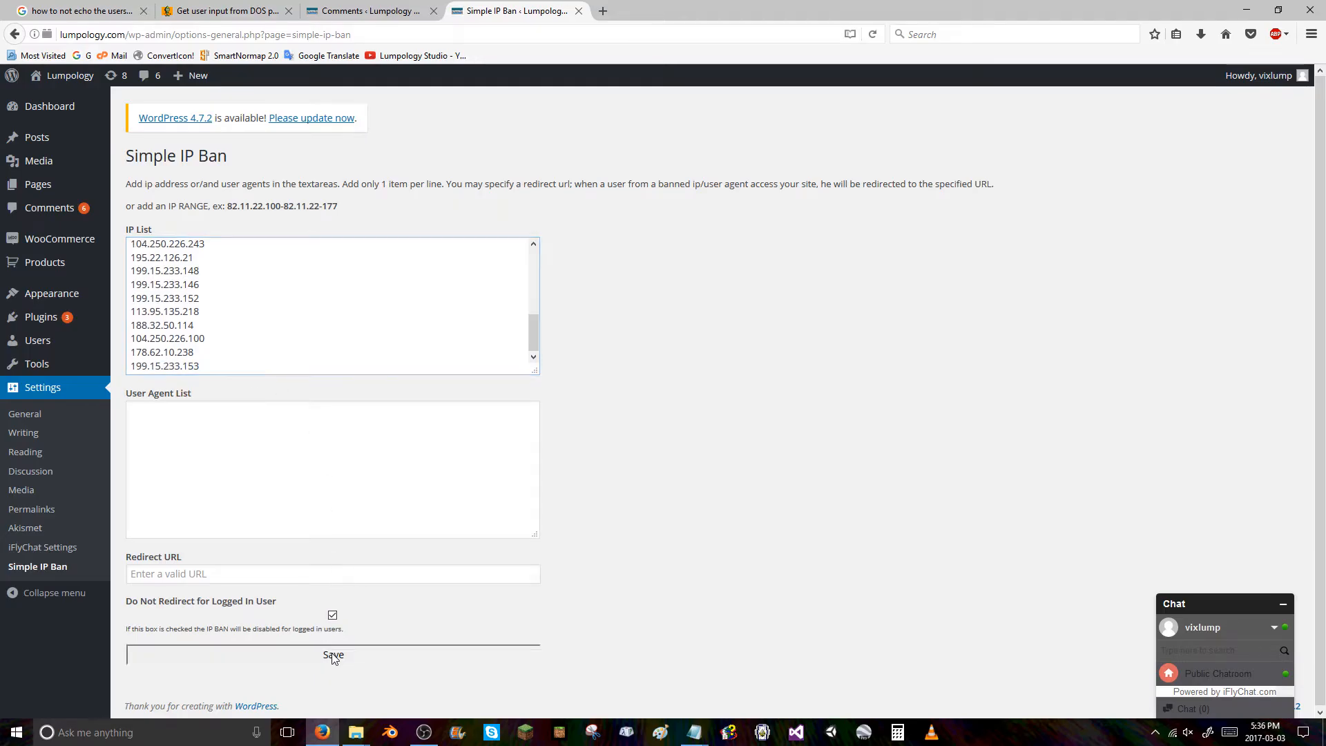
{"action": "left_click", "coordinate": [382, 11]}
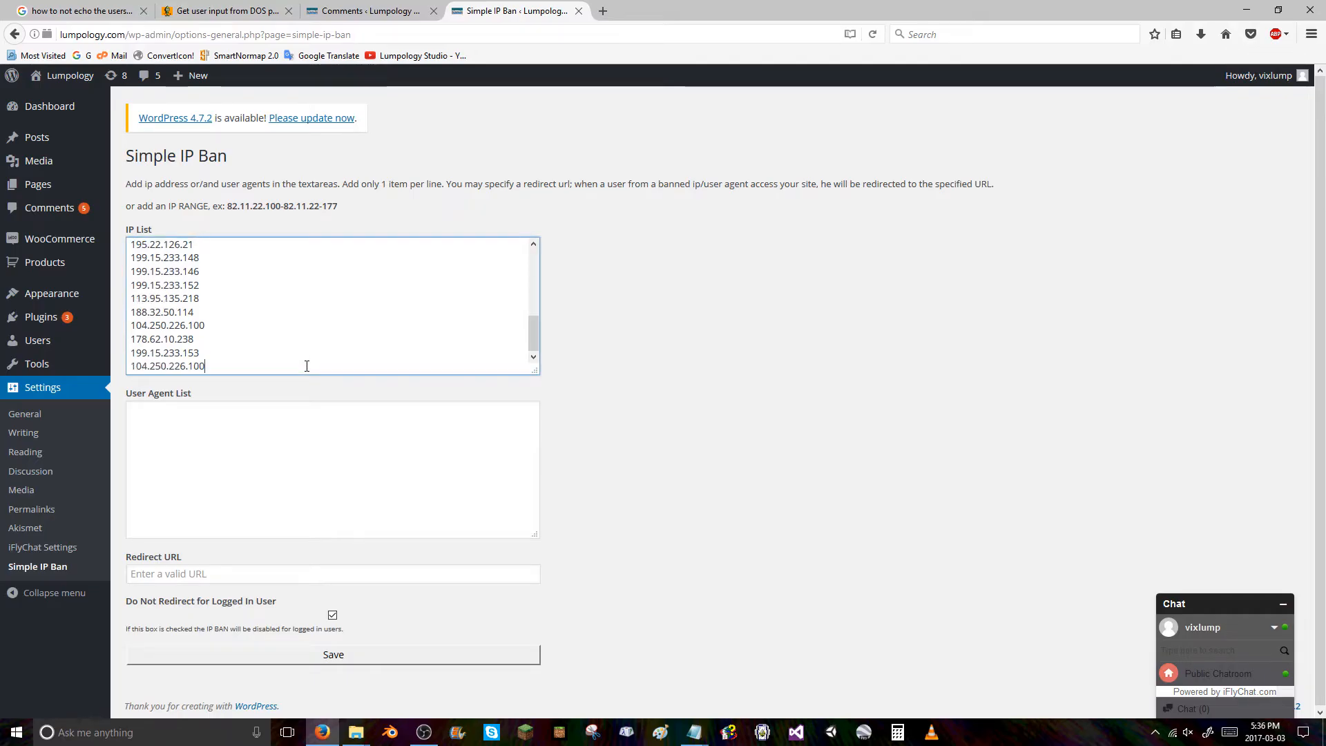
{"action": "left_click", "coordinate": [362, 11]}
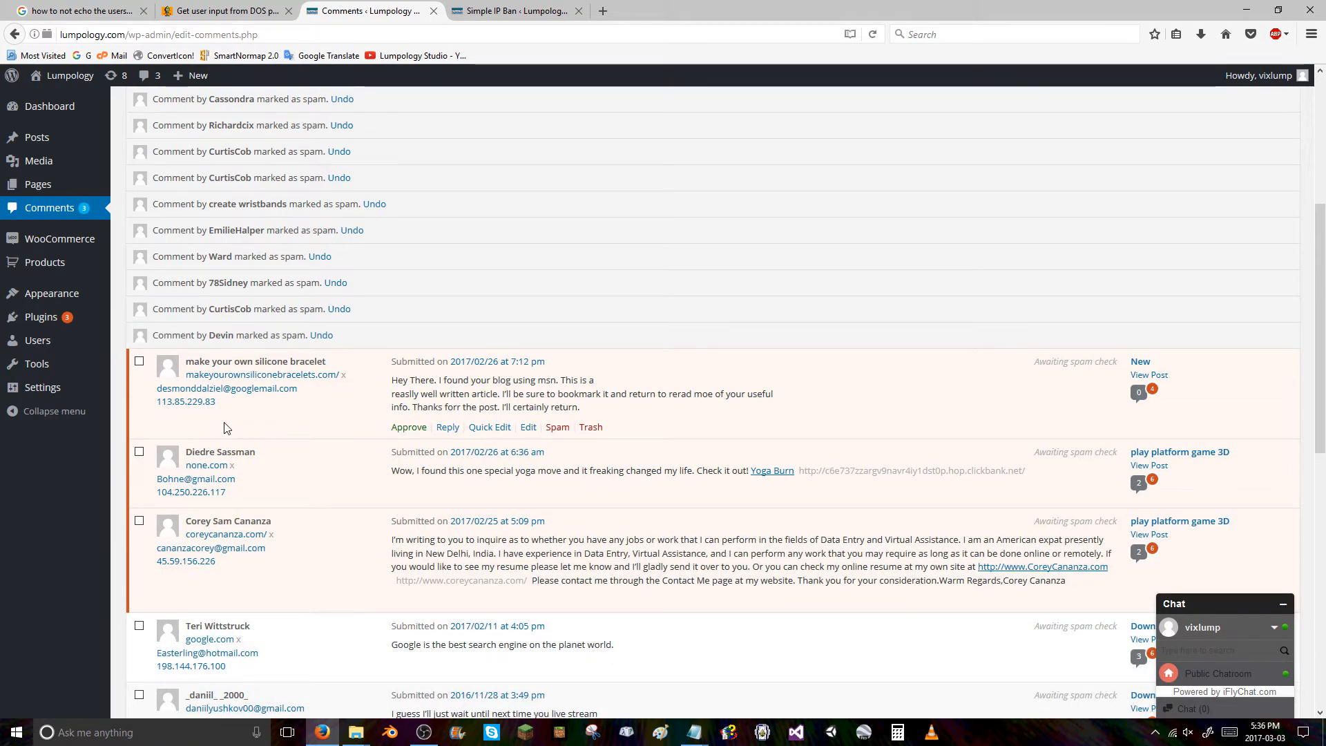
{"action": "left_click", "coordinate": [515, 11]}
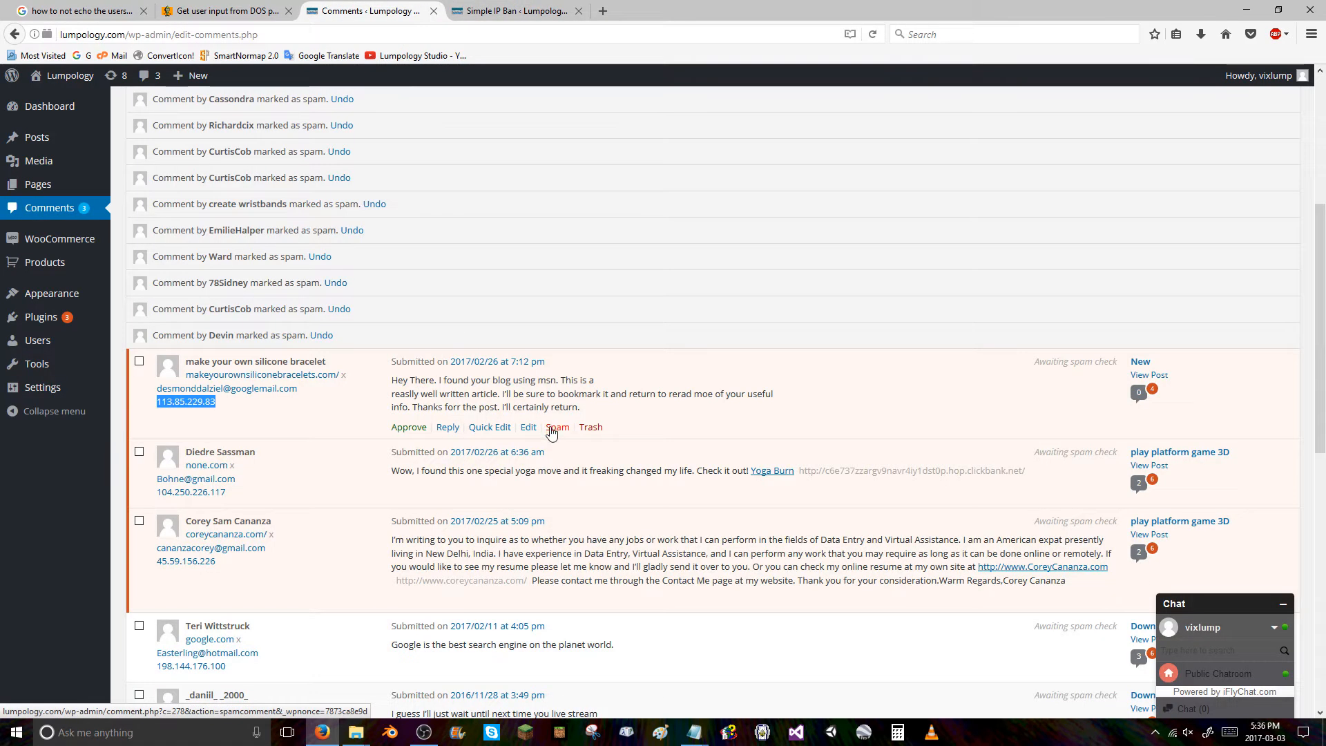
{"action": "left_click", "coordinate": [558, 427]}
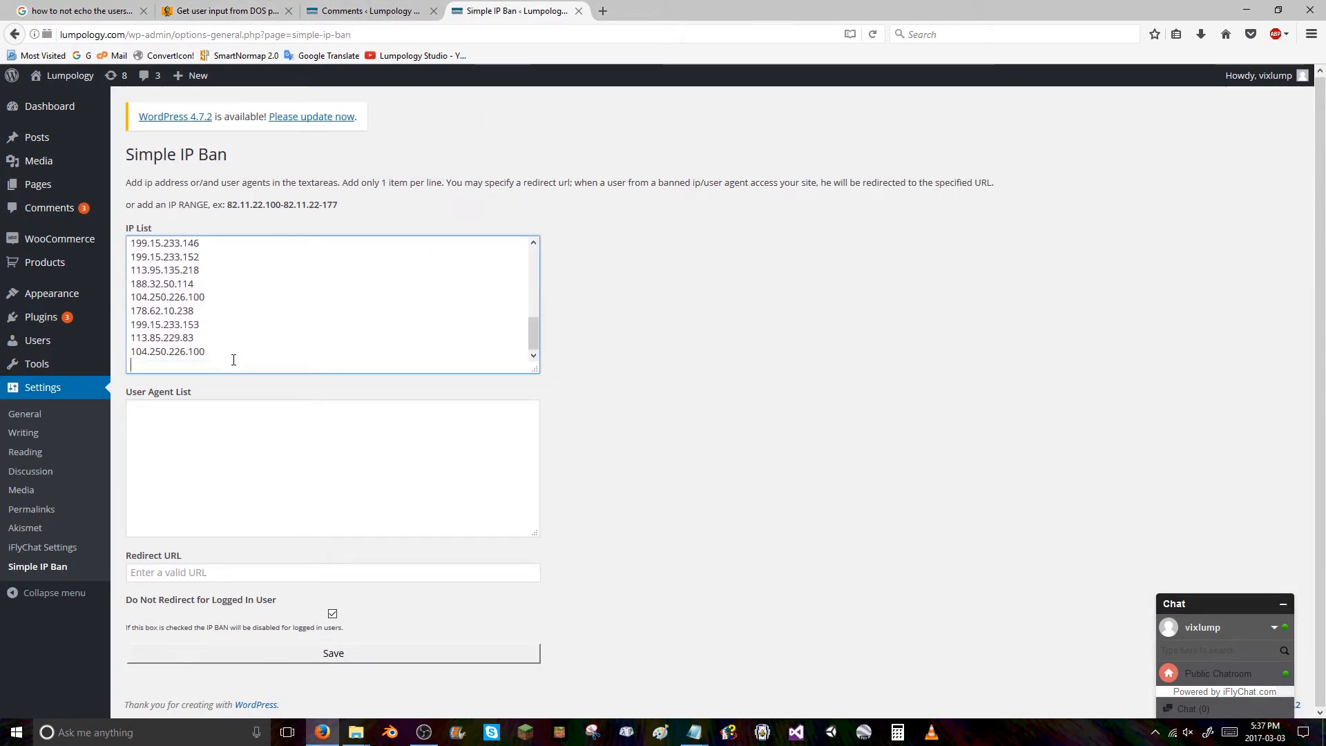
{"action": "type", "text": "104.250.226.117"}
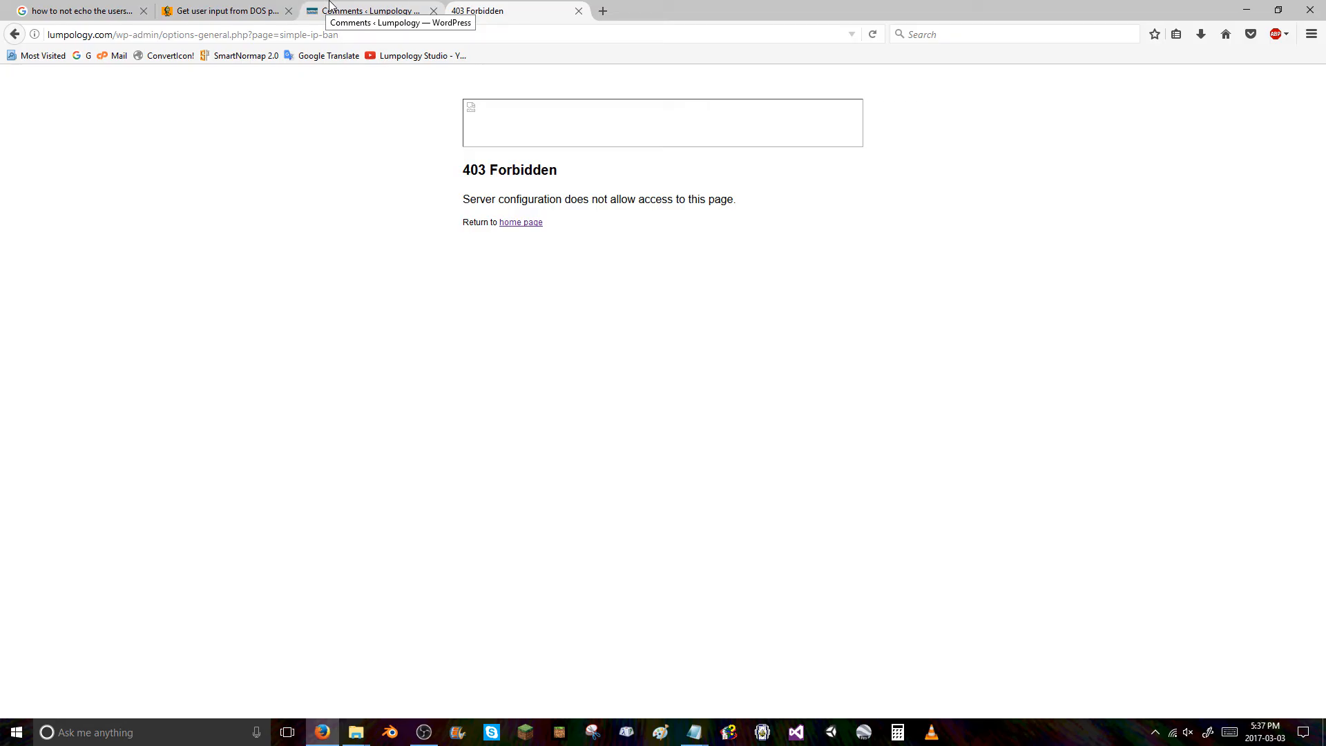
{"action": "mouse_move", "coordinate": [337, 20]}
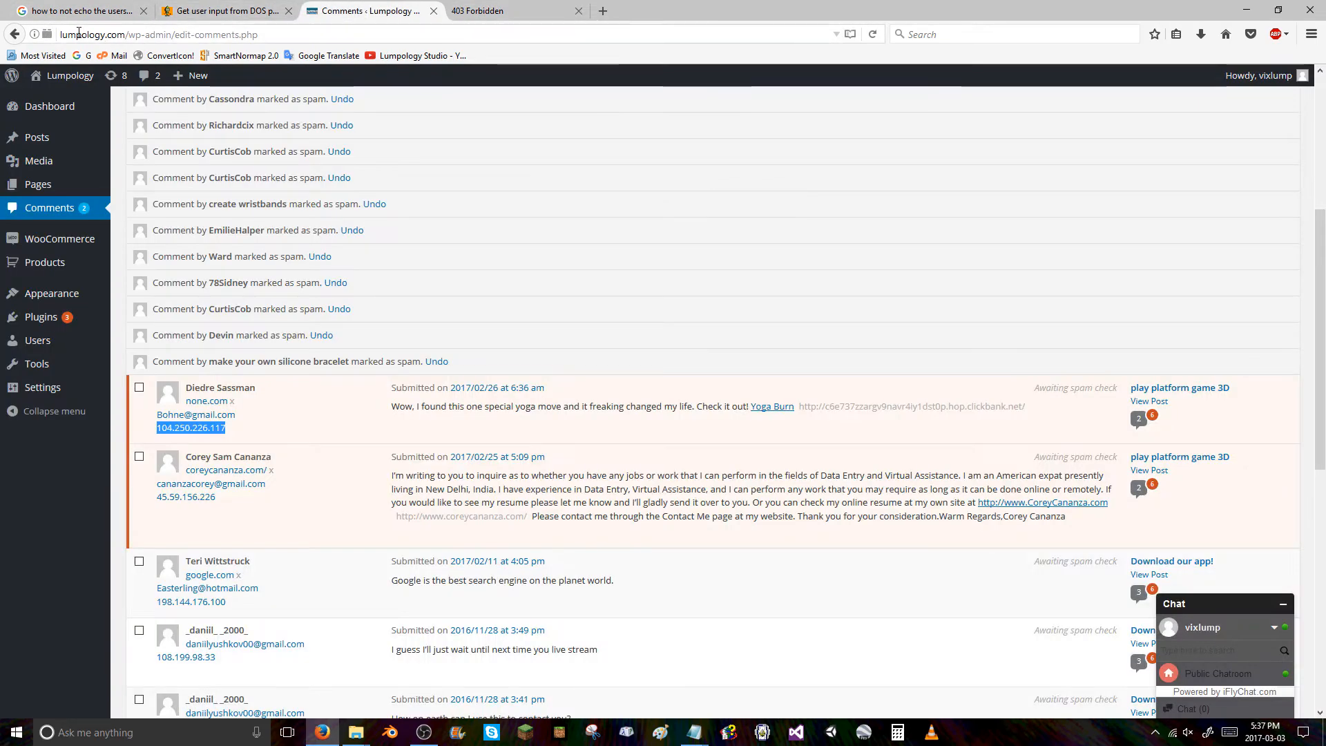
Close the 403 Forbidden page and reload the comments list.
{"action": "left_click", "coordinate": [872, 33]}
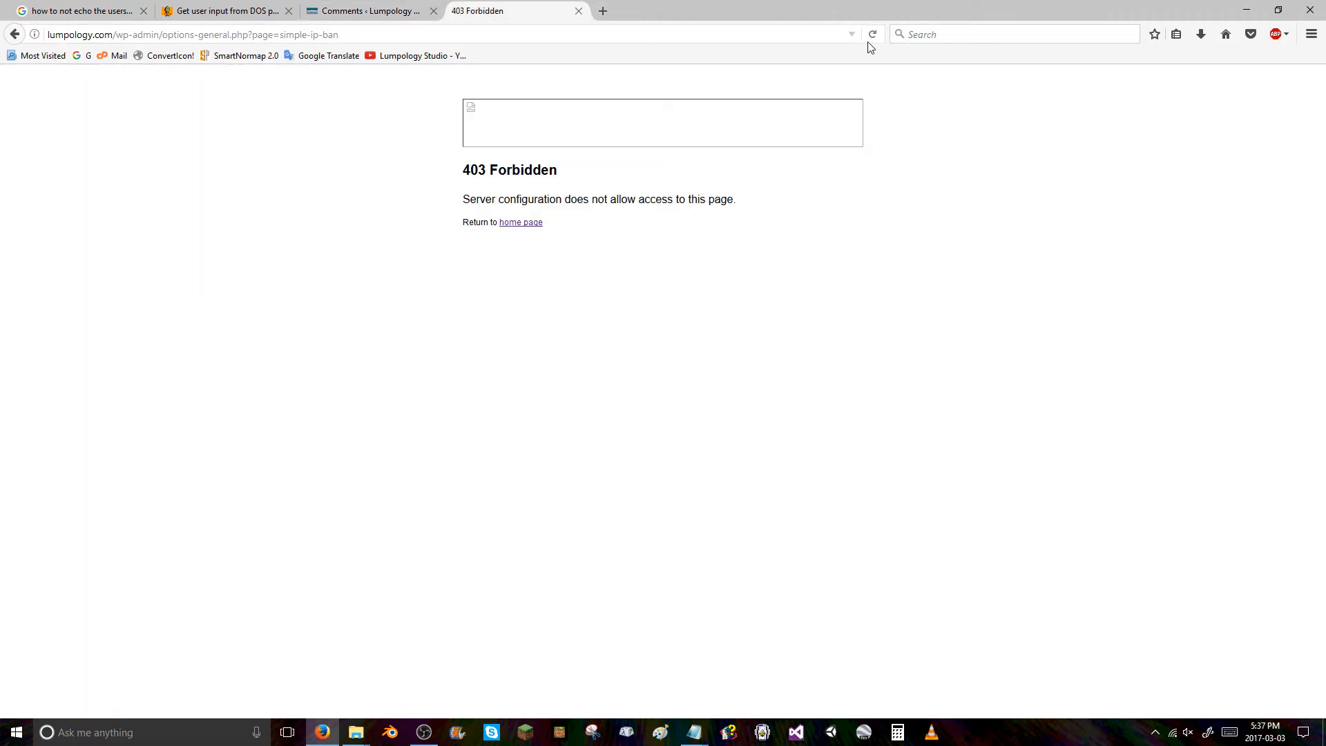
{"action": "mouse_move", "coordinate": [538, 8]}
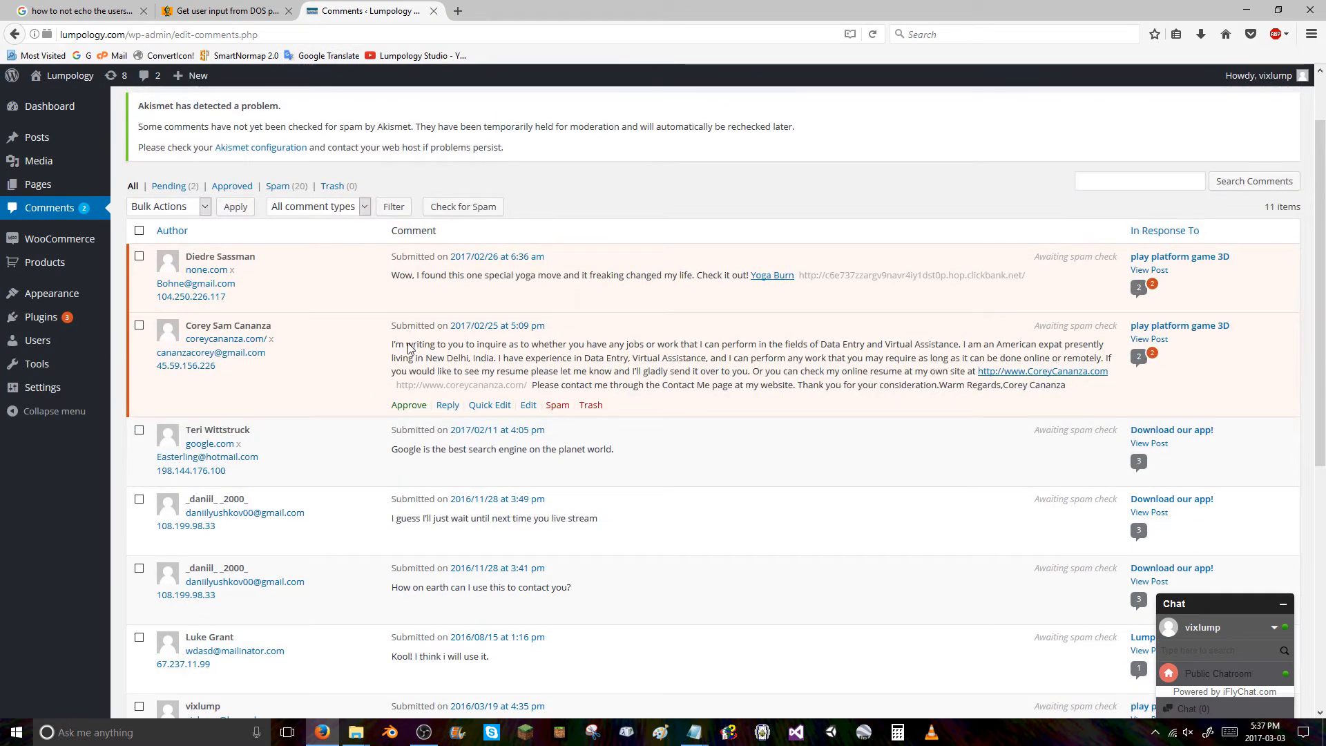
{"action": "mouse_move", "coordinate": [343, 326]}
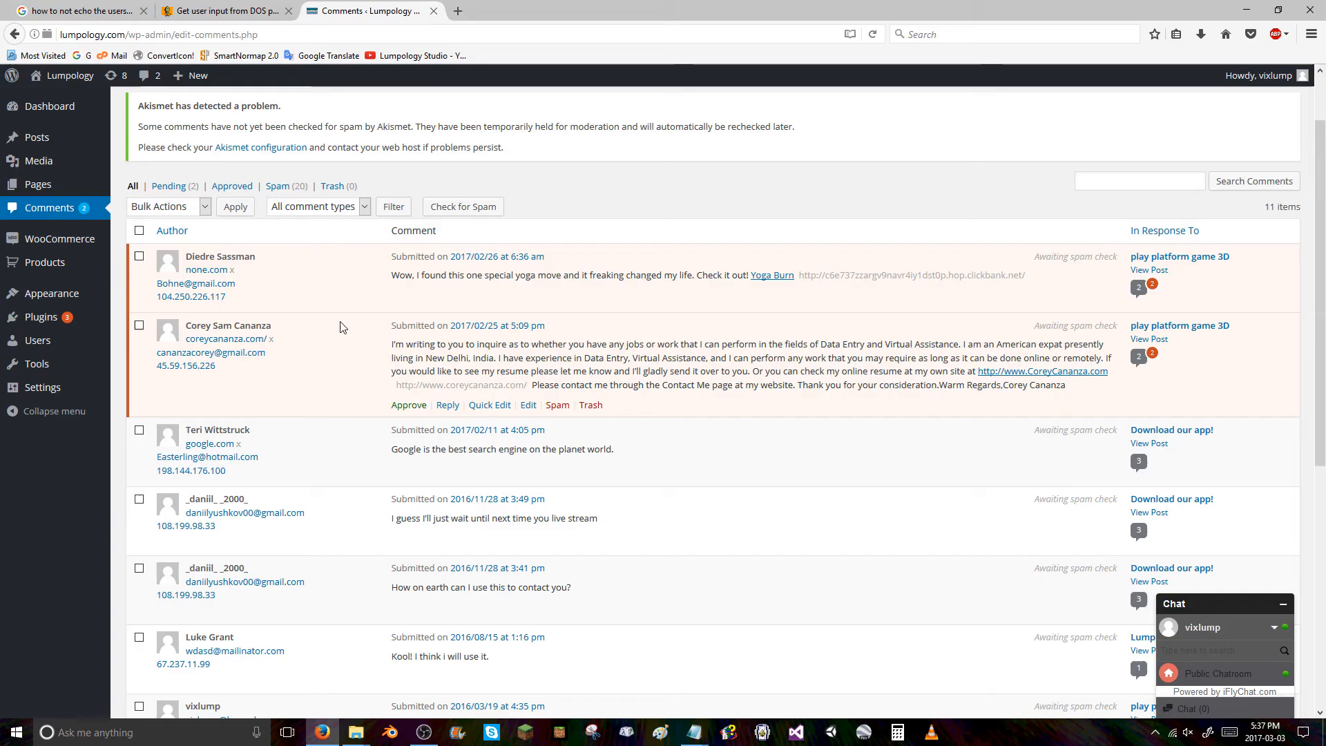
{"action": "mouse_move", "coordinate": [360, 356]}
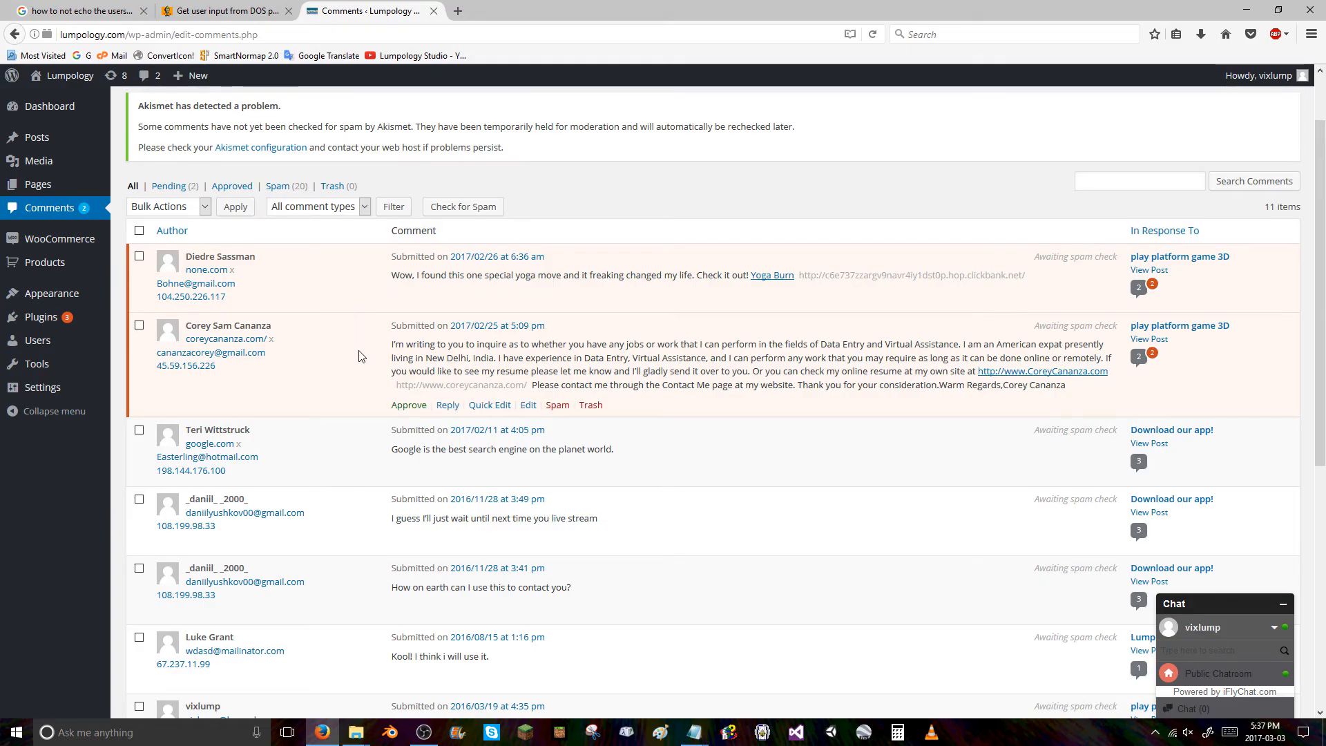
{"action": "mouse_move", "coordinate": [426, 273]}
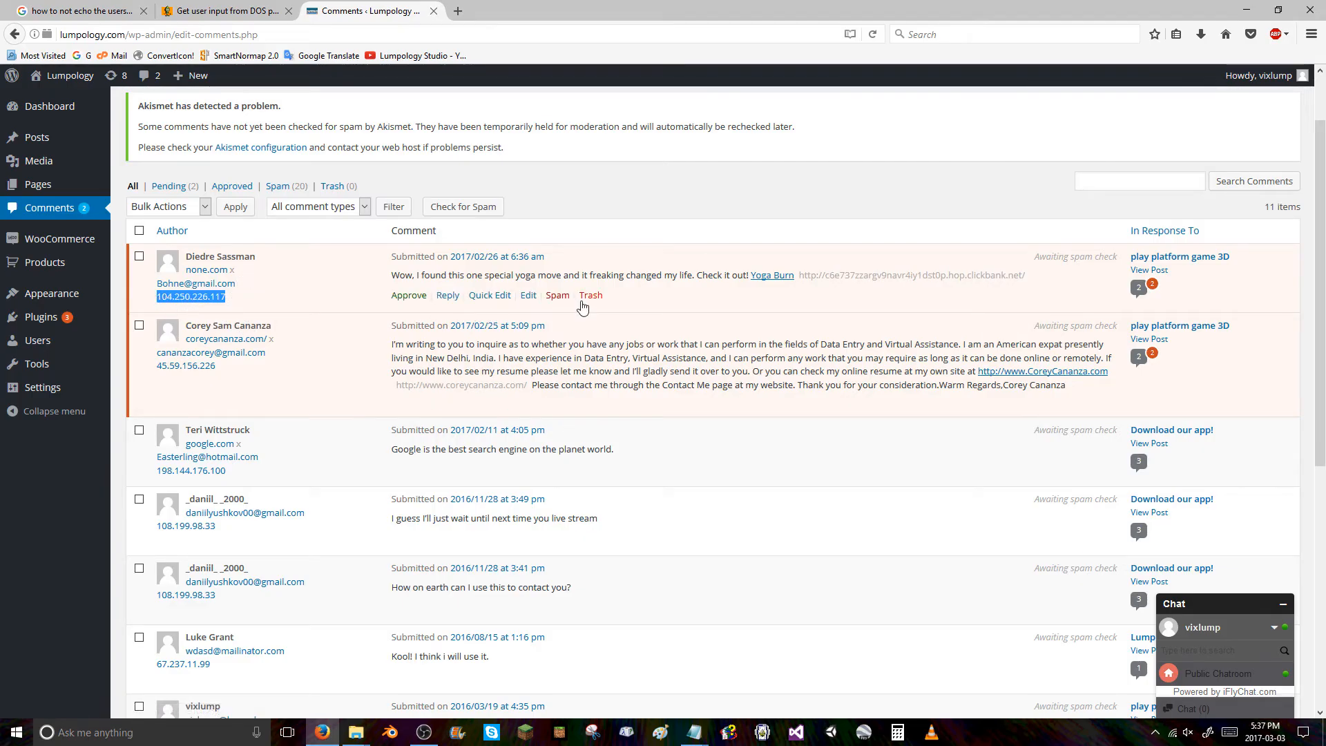
{"action": "left_click", "coordinate": [558, 294]}
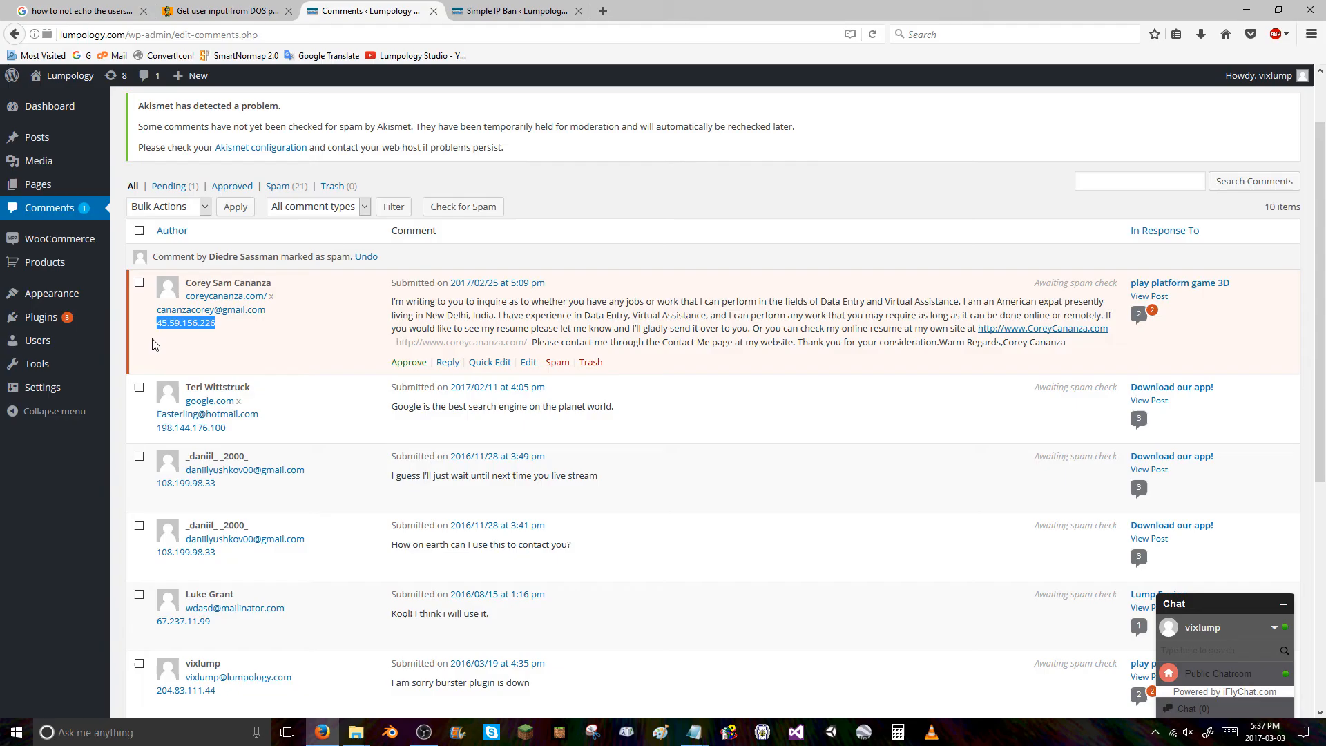
{"action": "mouse_move", "coordinate": [517, 337]}
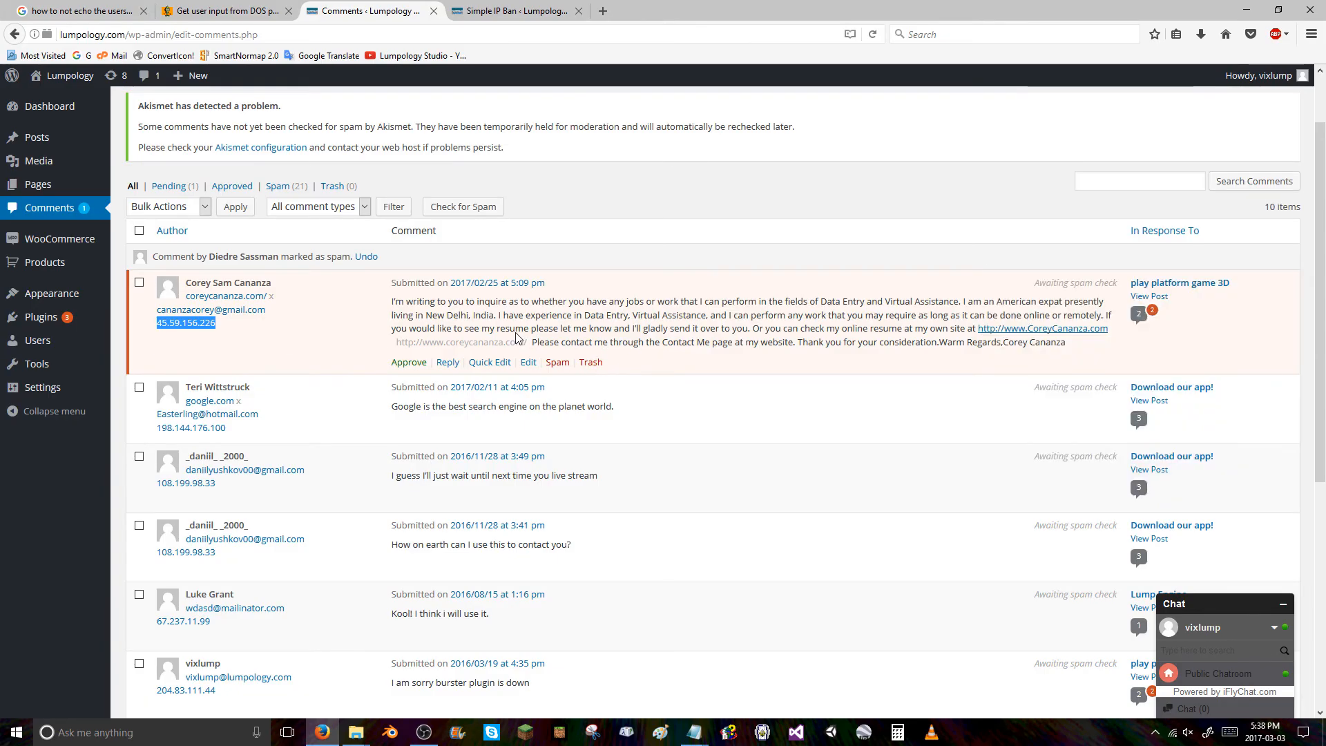
{"action": "mouse_move", "coordinate": [789, 329]}
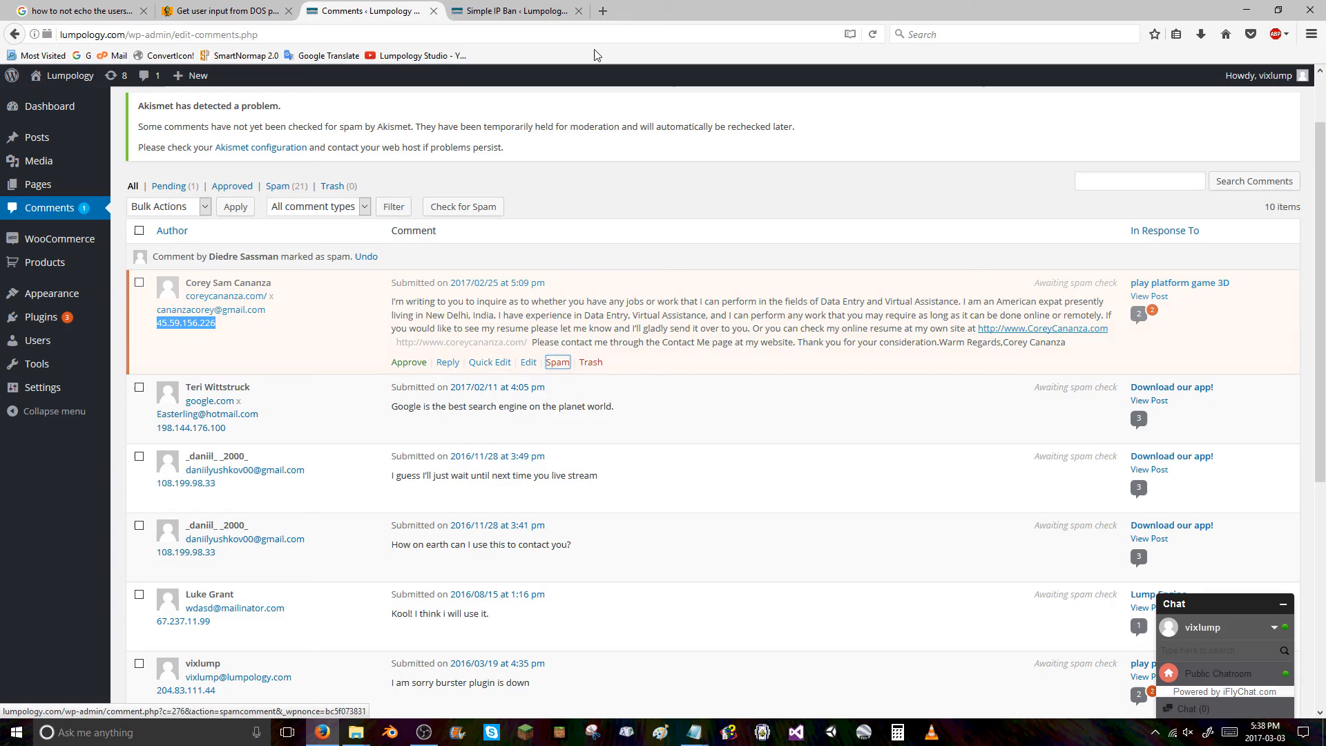
{"action": "left_click", "coordinate": [515, 11]}
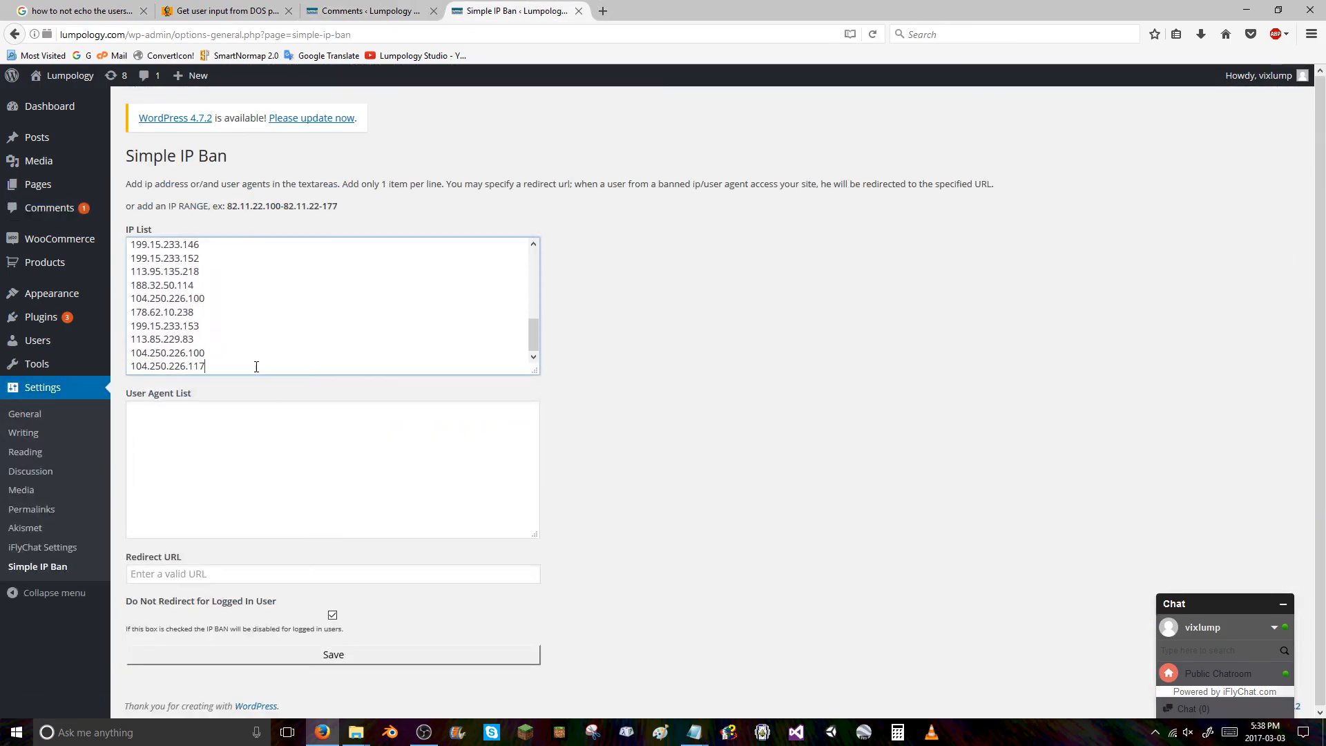
{"action": "type", "text": "45.59.156.226"}
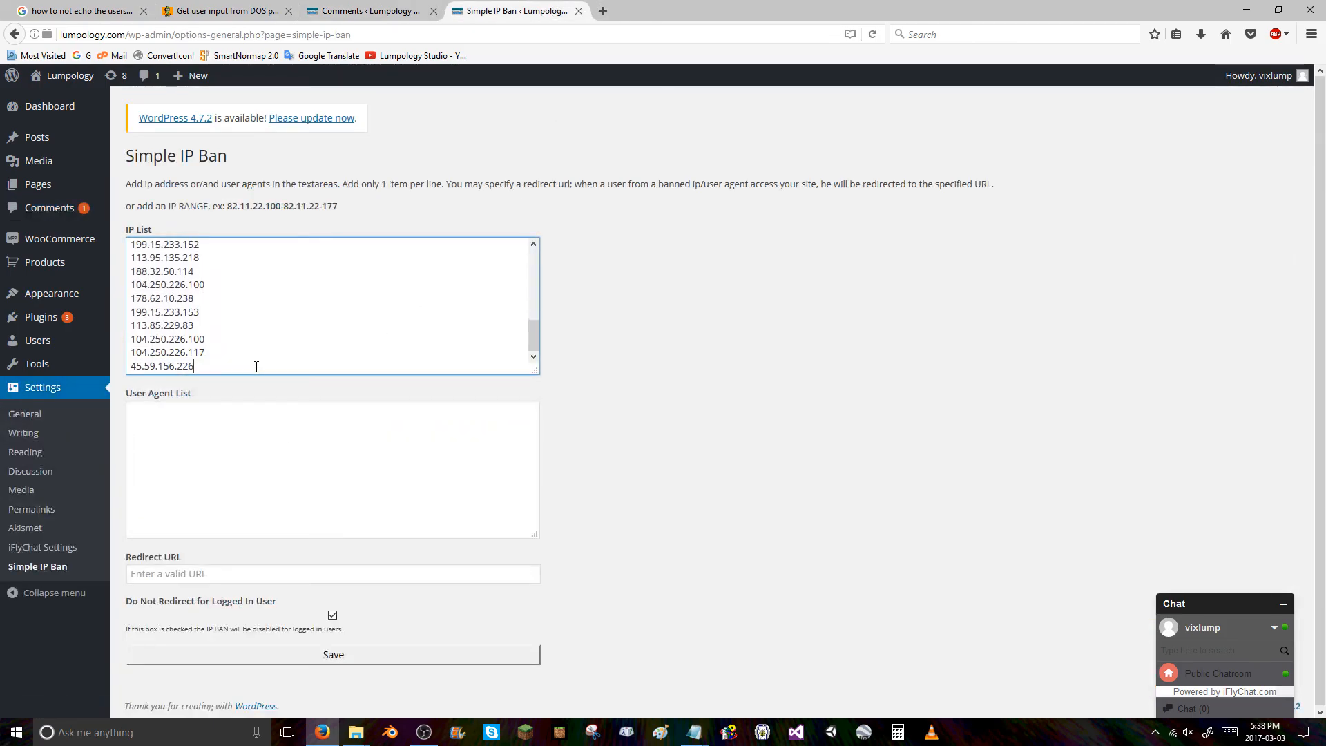
{"action": "left_click", "coordinate": [333, 655]}
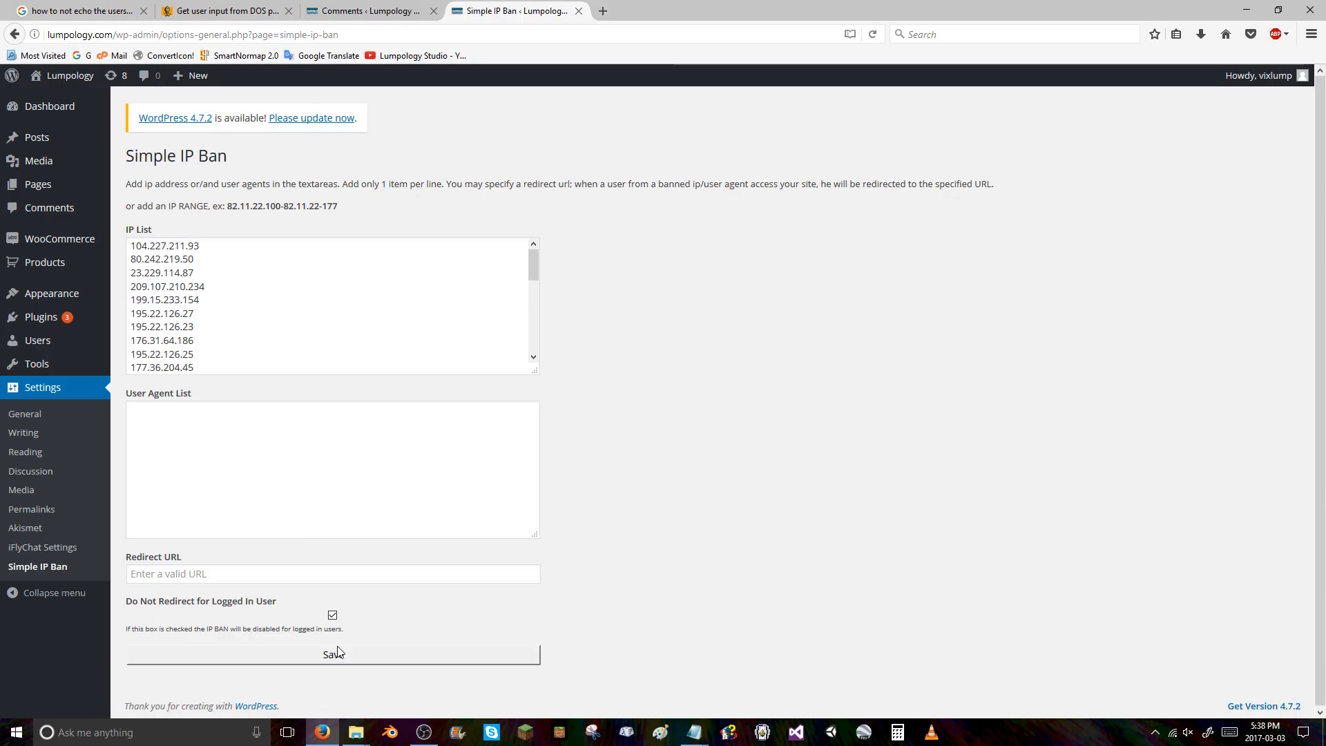